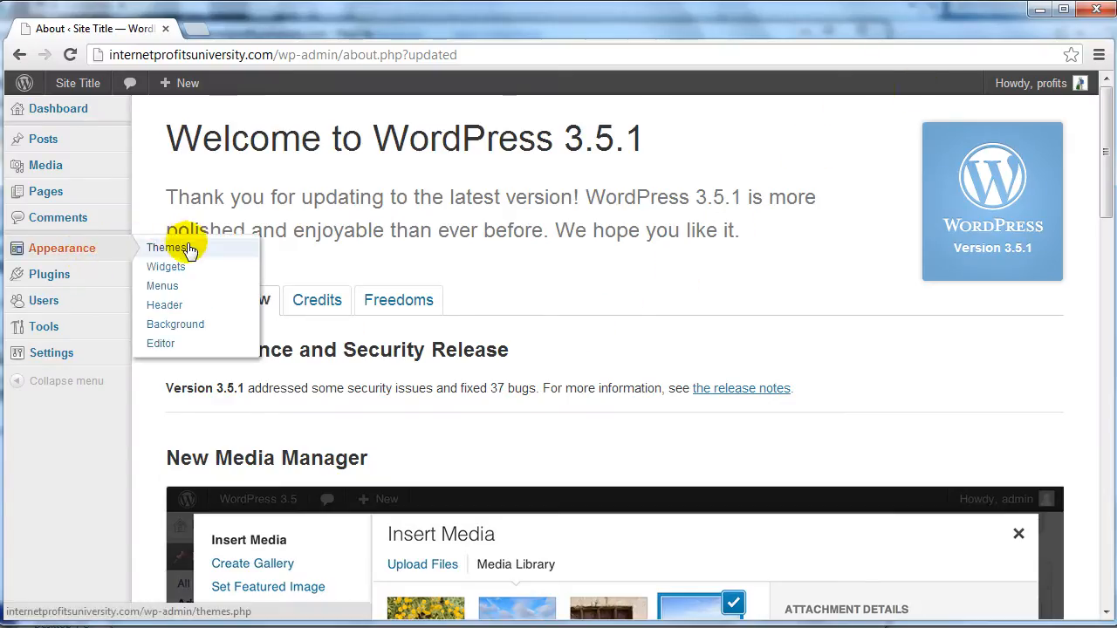
pyautogui.moveTo(161, 342)
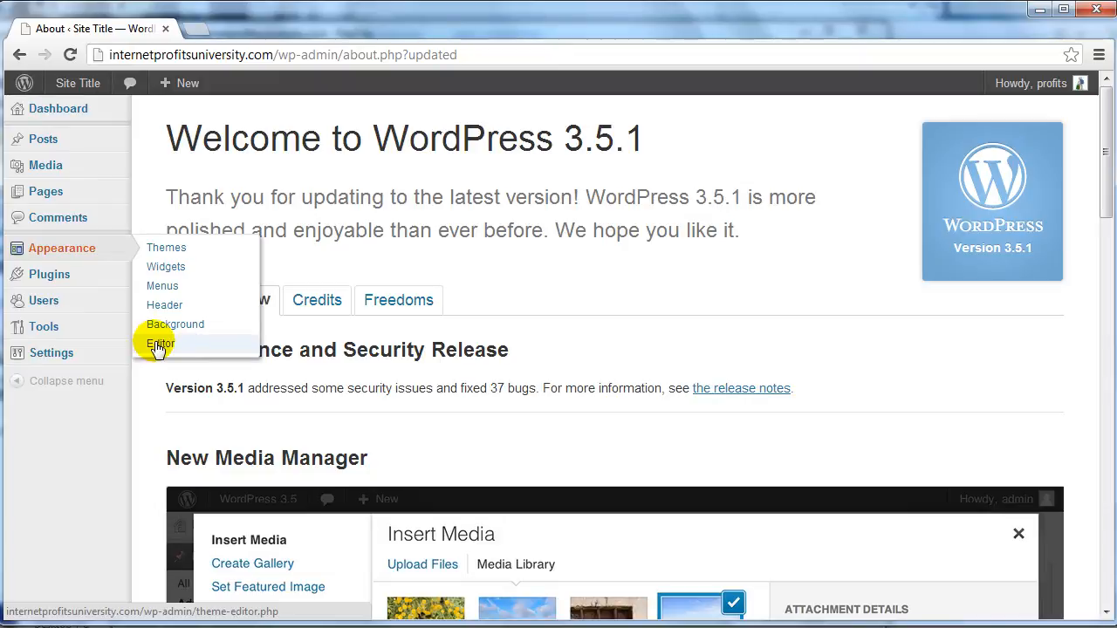
# Open the Twenty Twelve style.css in the theme editor, which shows the make-writable notice
pyautogui.click(161, 342)
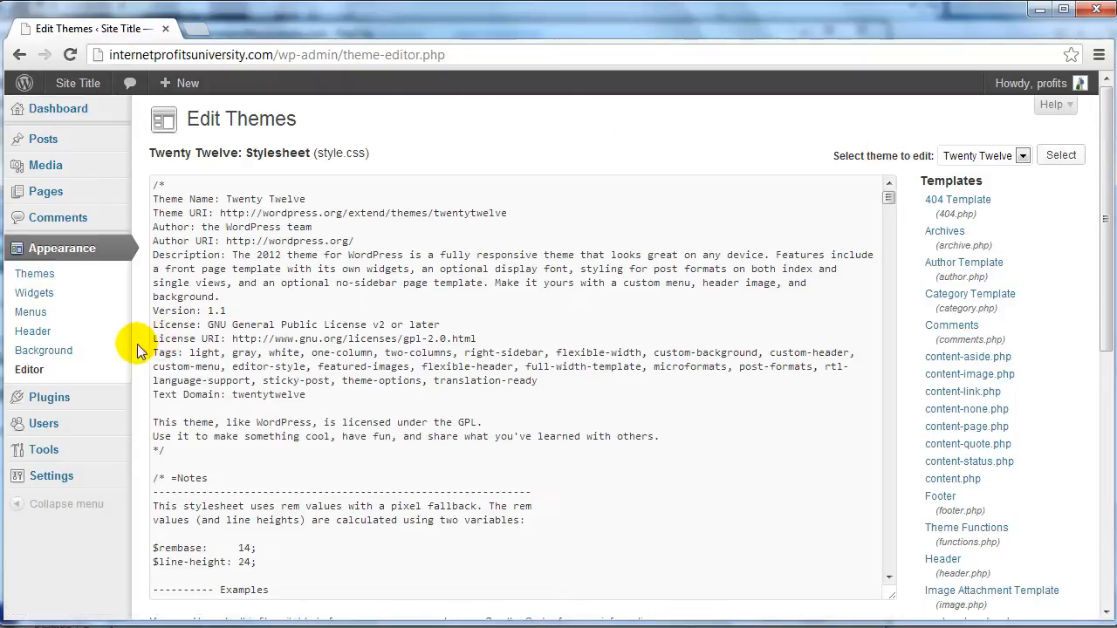
pyautogui.scroll(-3)
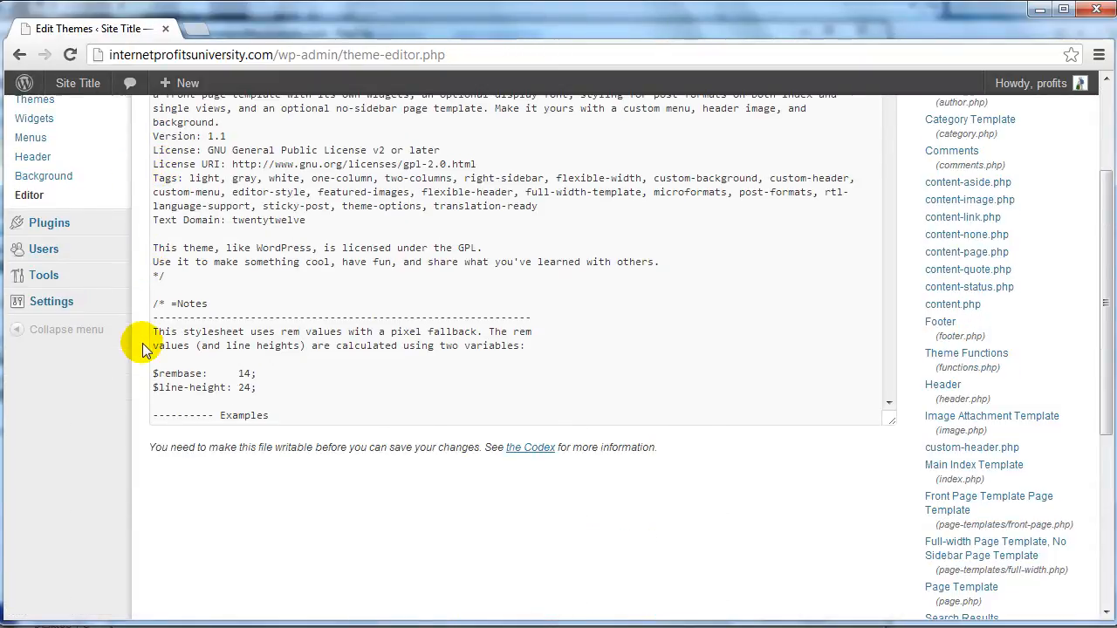
pyautogui.moveTo(150, 447)
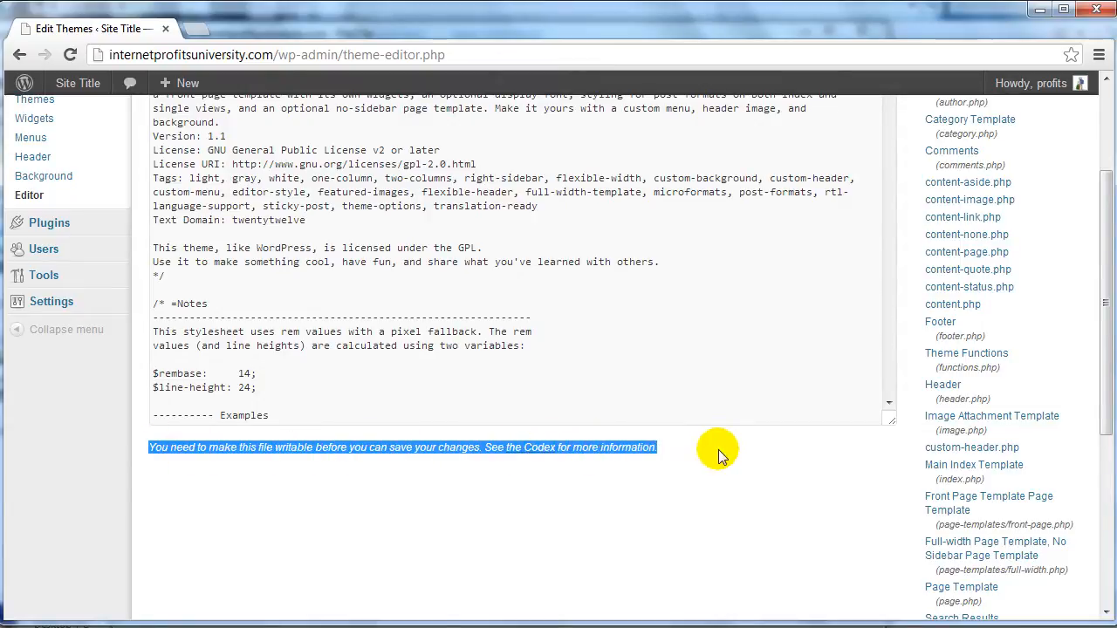
pyautogui.click(279, 480)
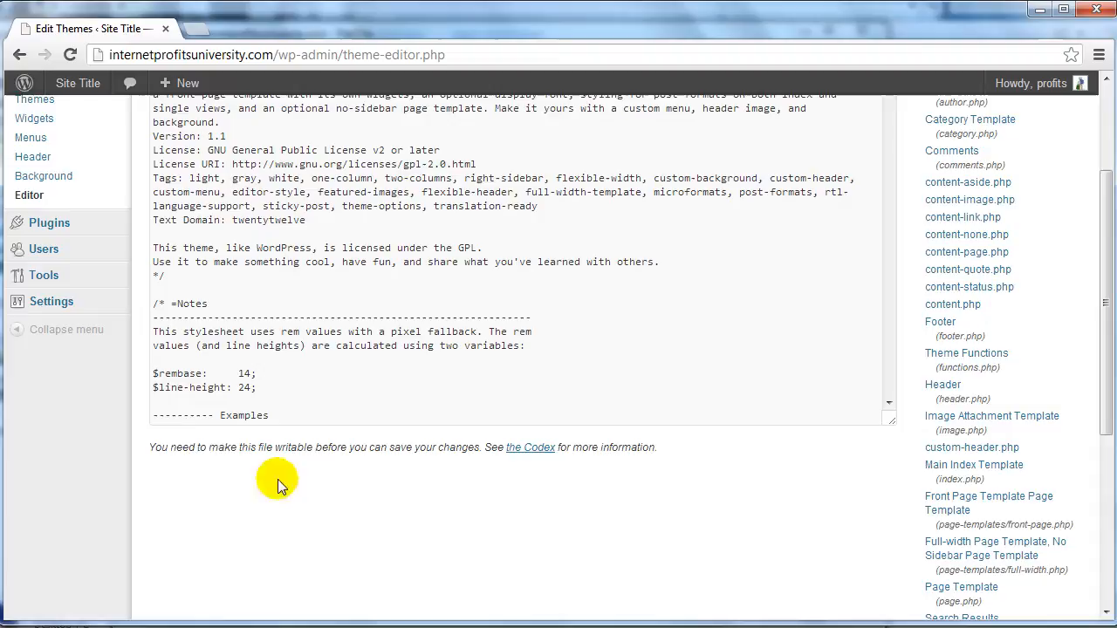
pyautogui.scroll(3)
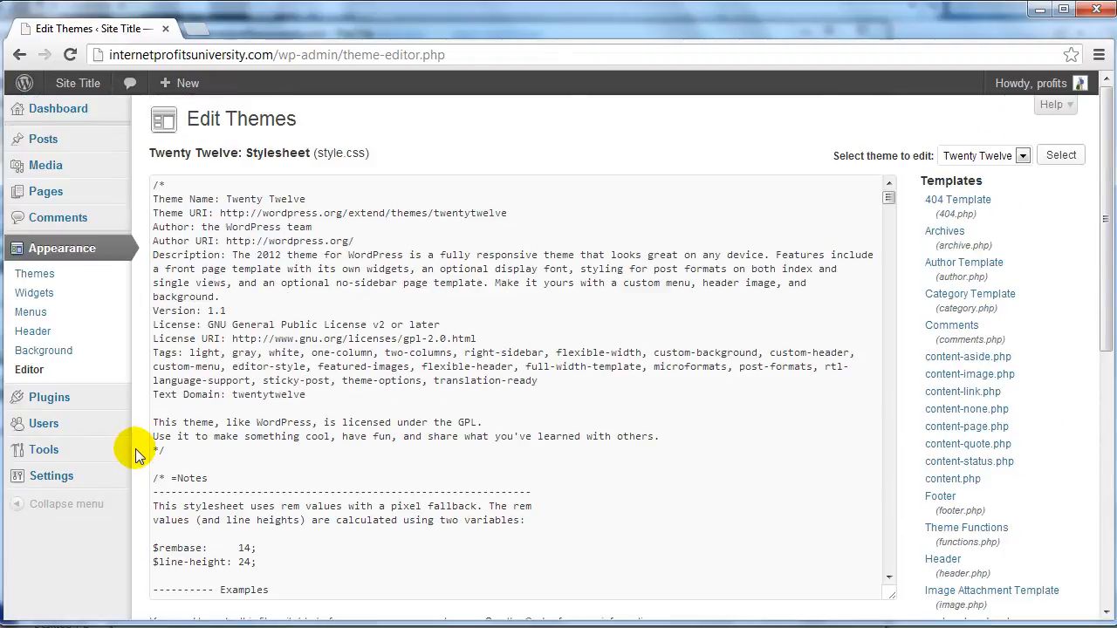
pyautogui.moveTo(133, 436)
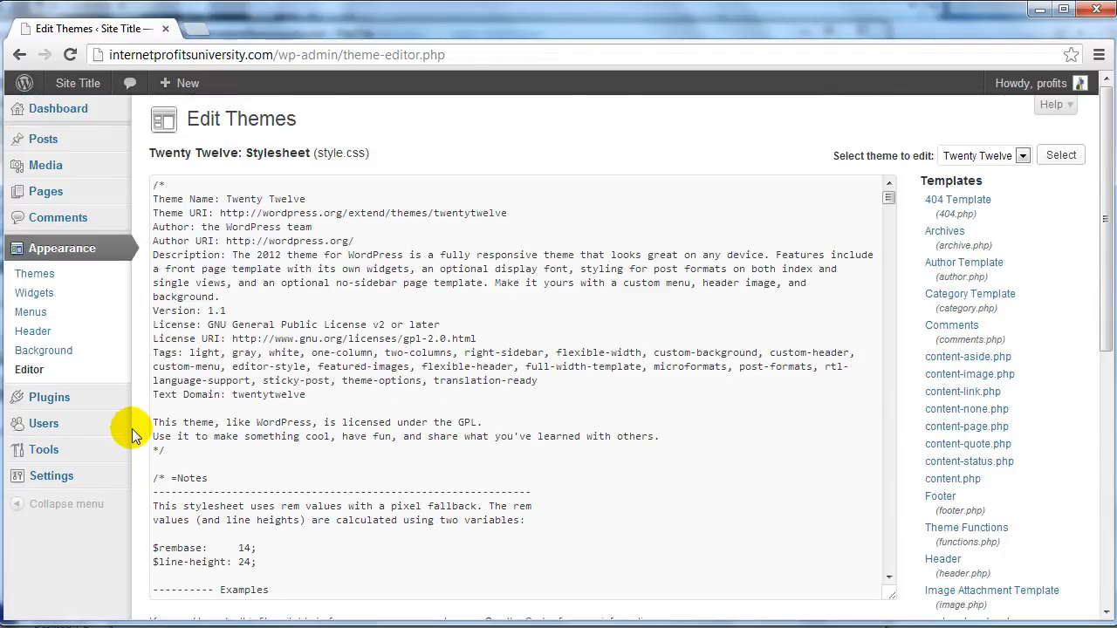
pyautogui.moveTo(143, 433)
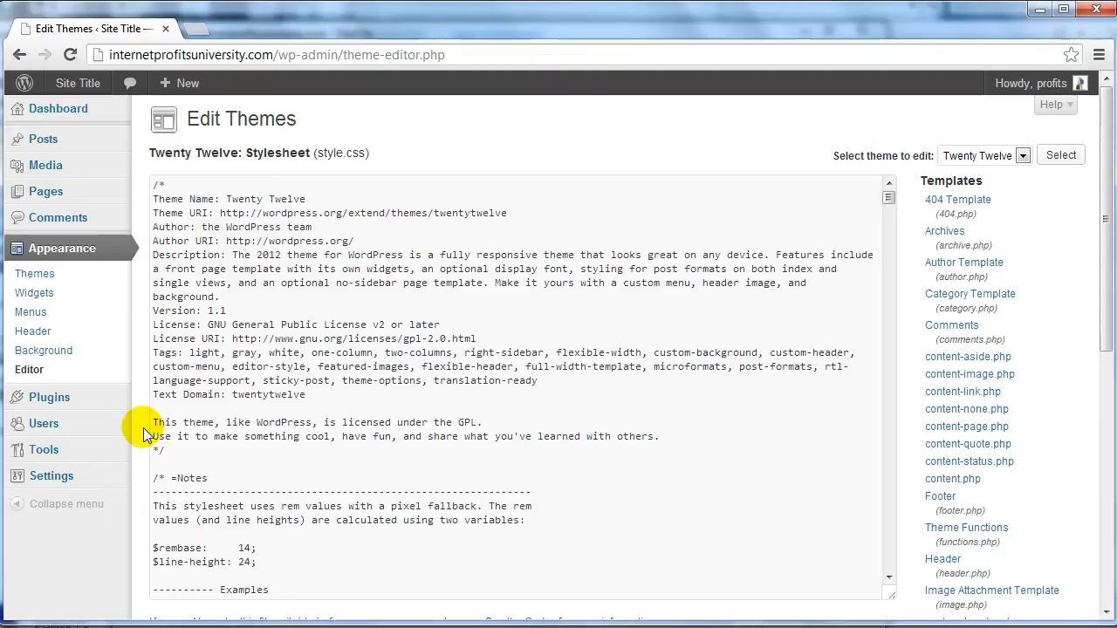
pyautogui.scroll(-3)
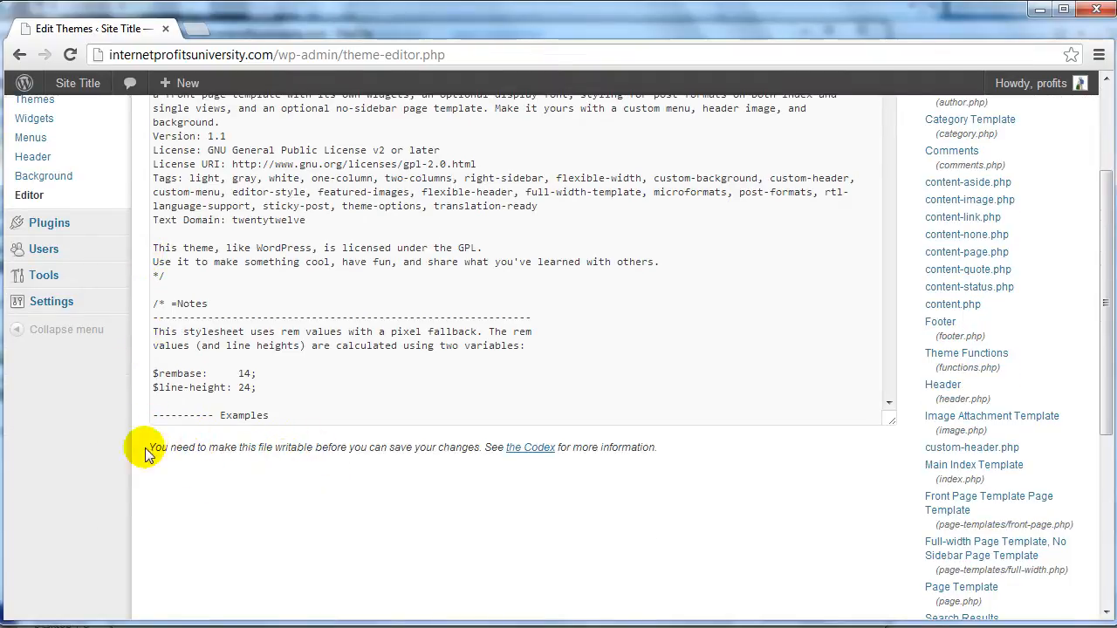
pyautogui.moveTo(199, 471)
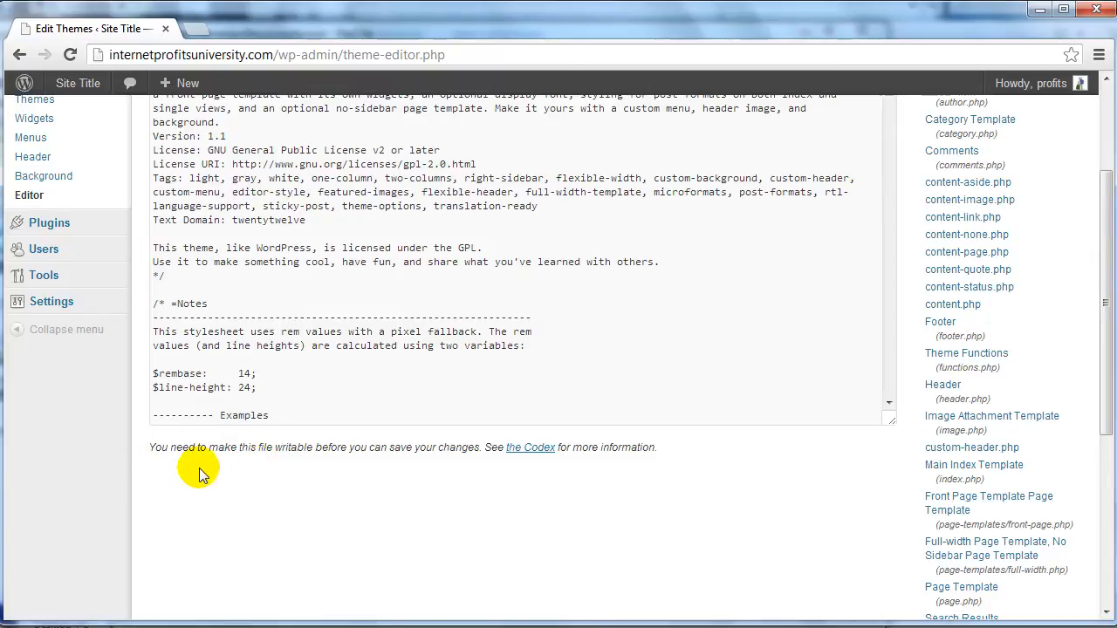
pyautogui.moveTo(229, 479)
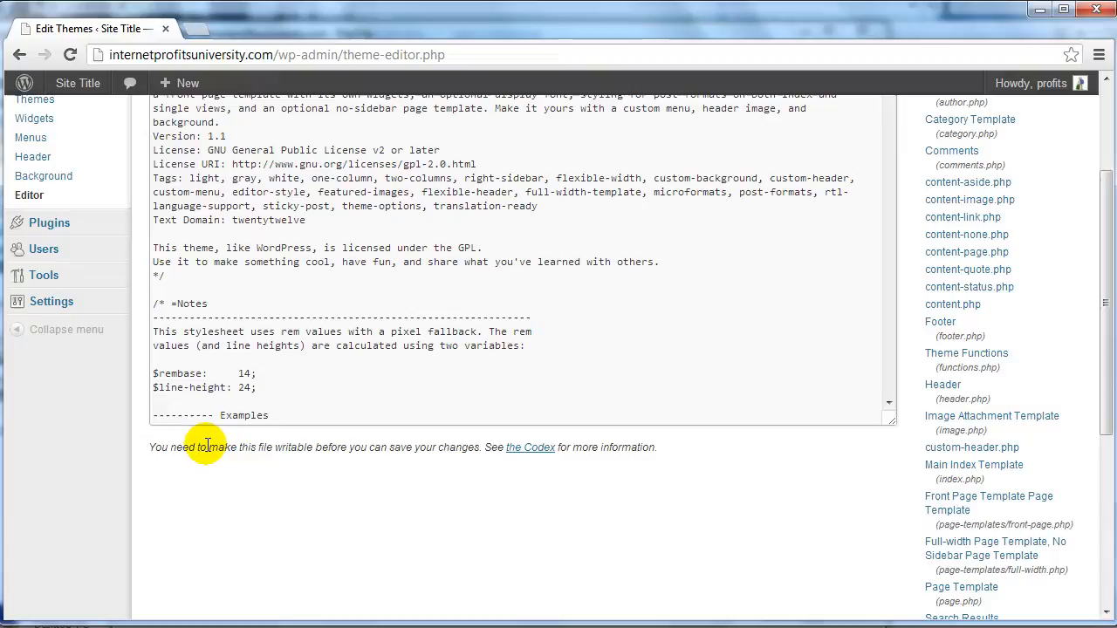
pyautogui.moveTo(143, 457)
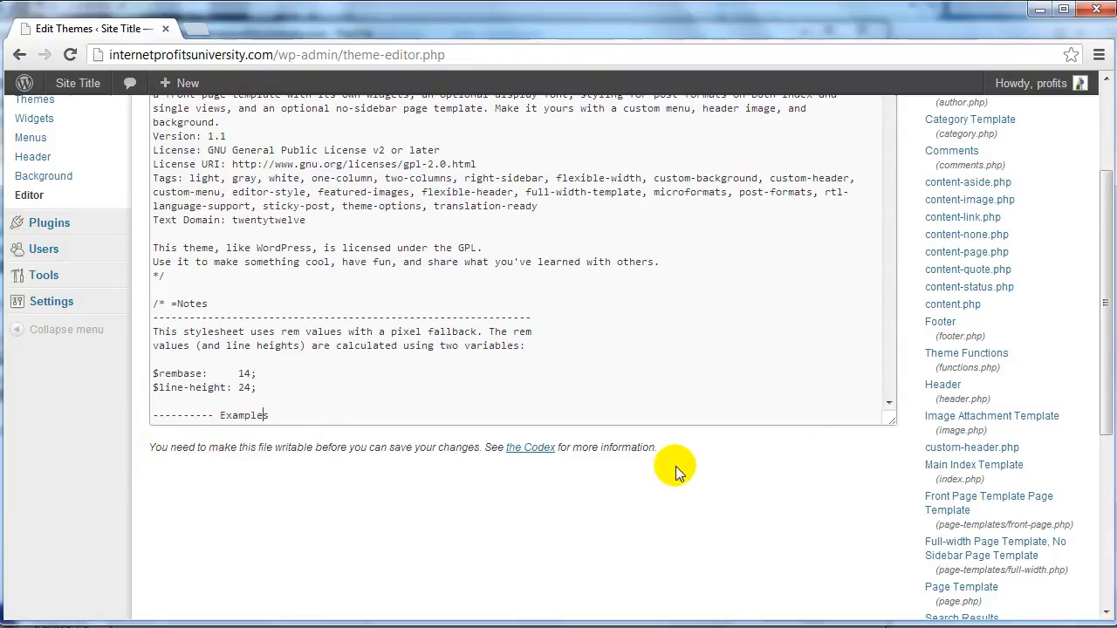
pyautogui.moveTo(183, 462)
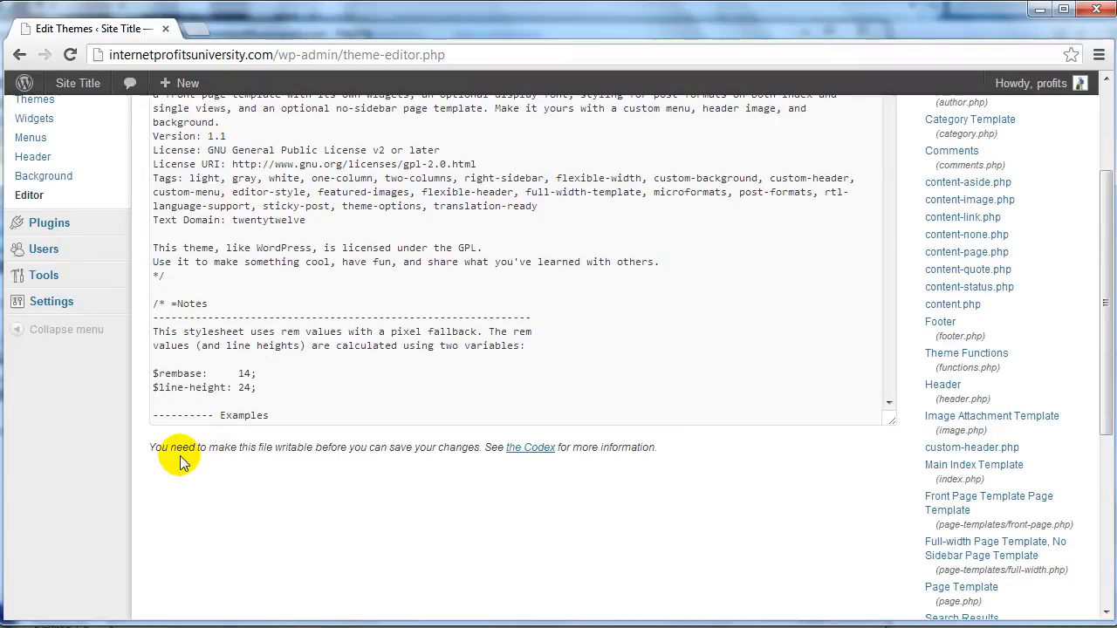
# Scroll through the Templates list of the Twenty Twelve theme files
pyautogui.scroll(3)
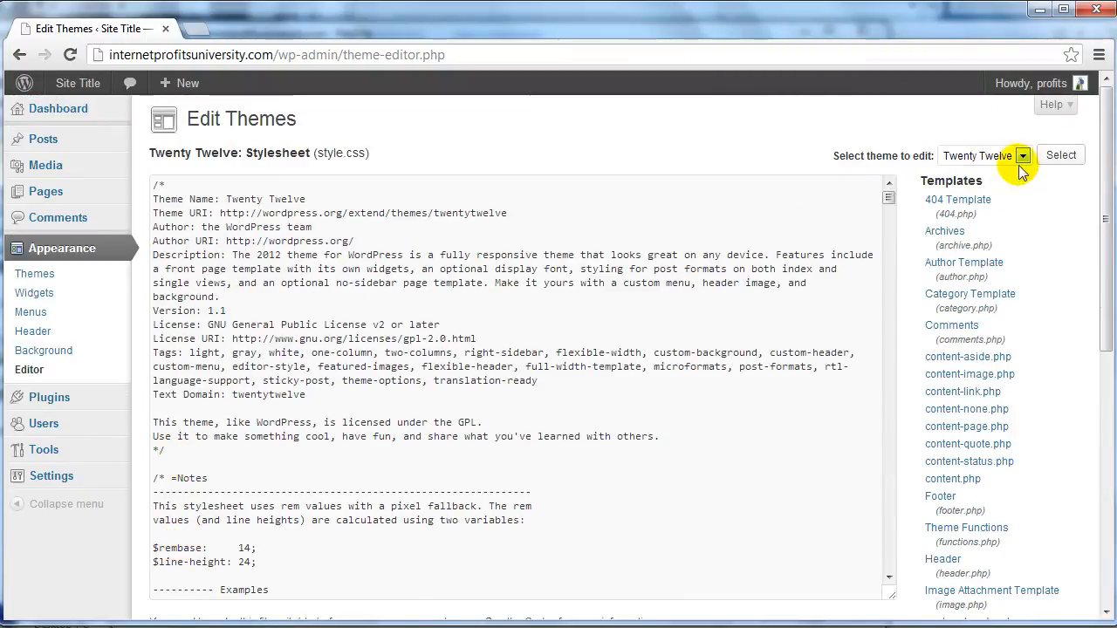
pyautogui.moveTo(951, 326)
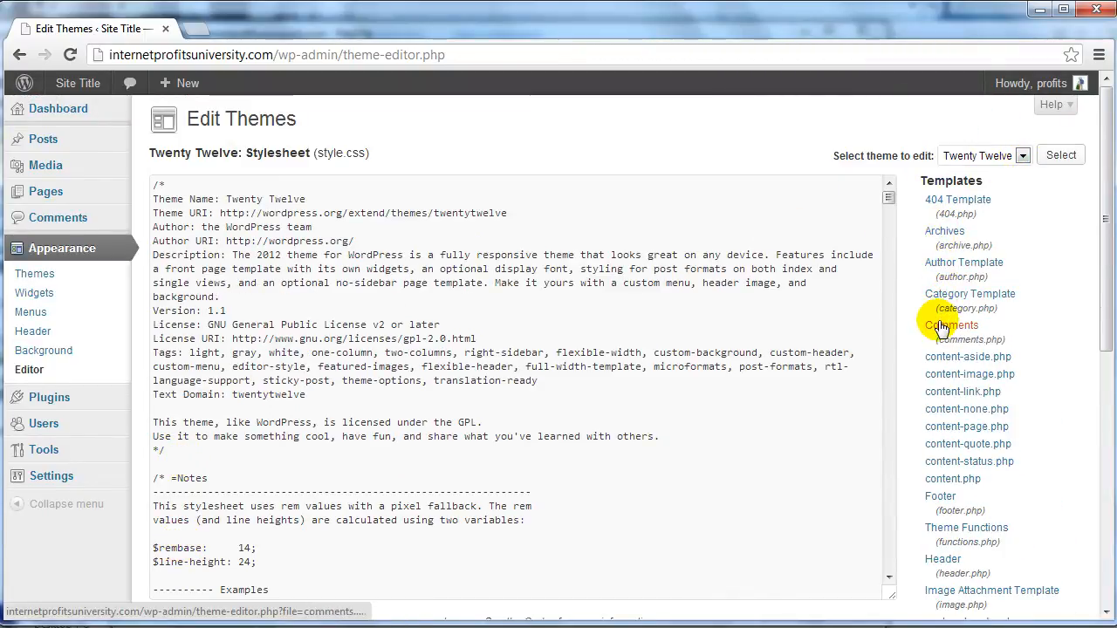
pyautogui.scroll(-3)
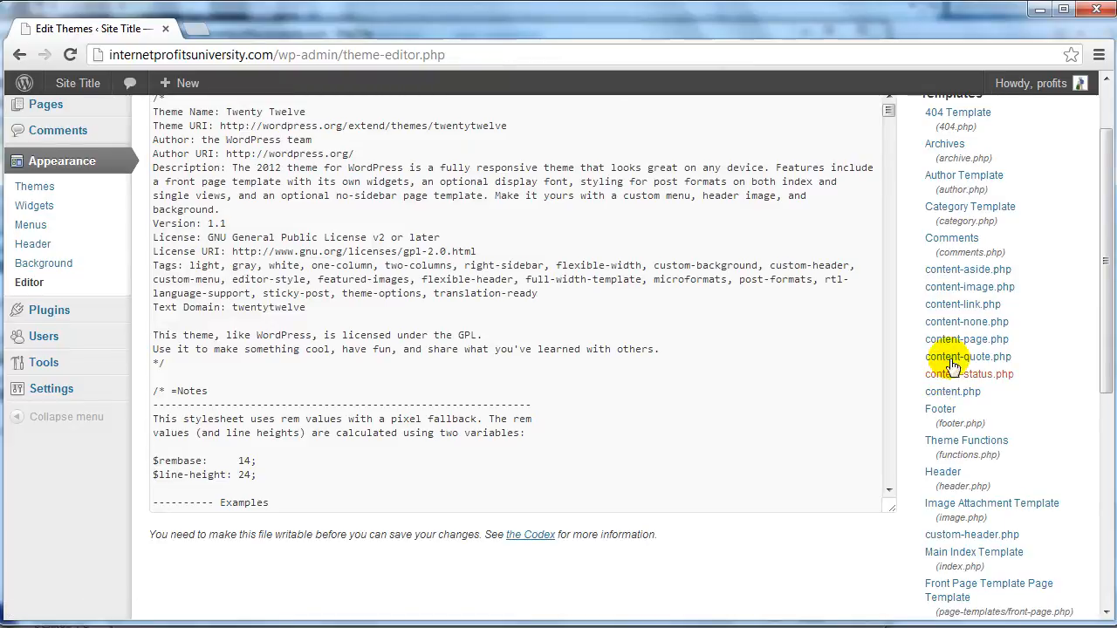
pyautogui.scroll(-3)
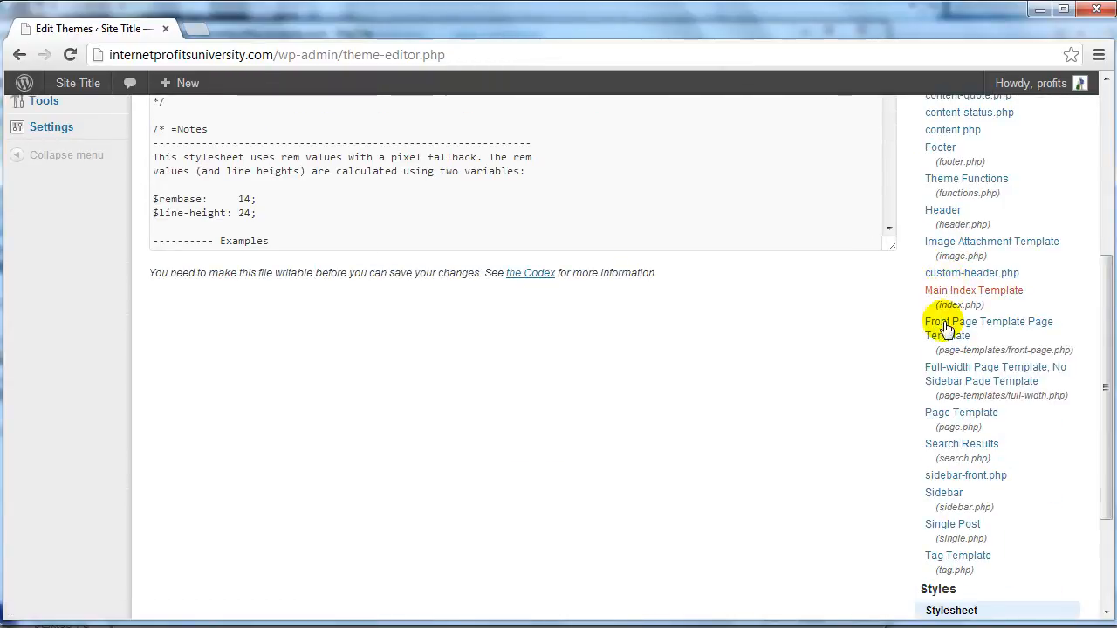
pyautogui.scroll(-3)
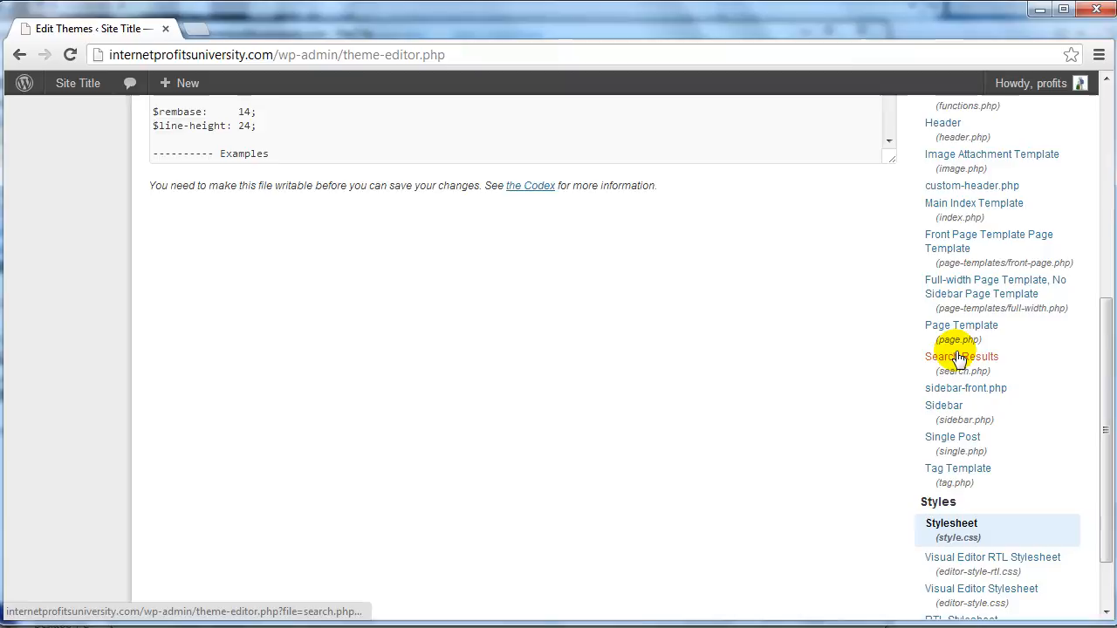
pyautogui.scroll(3)
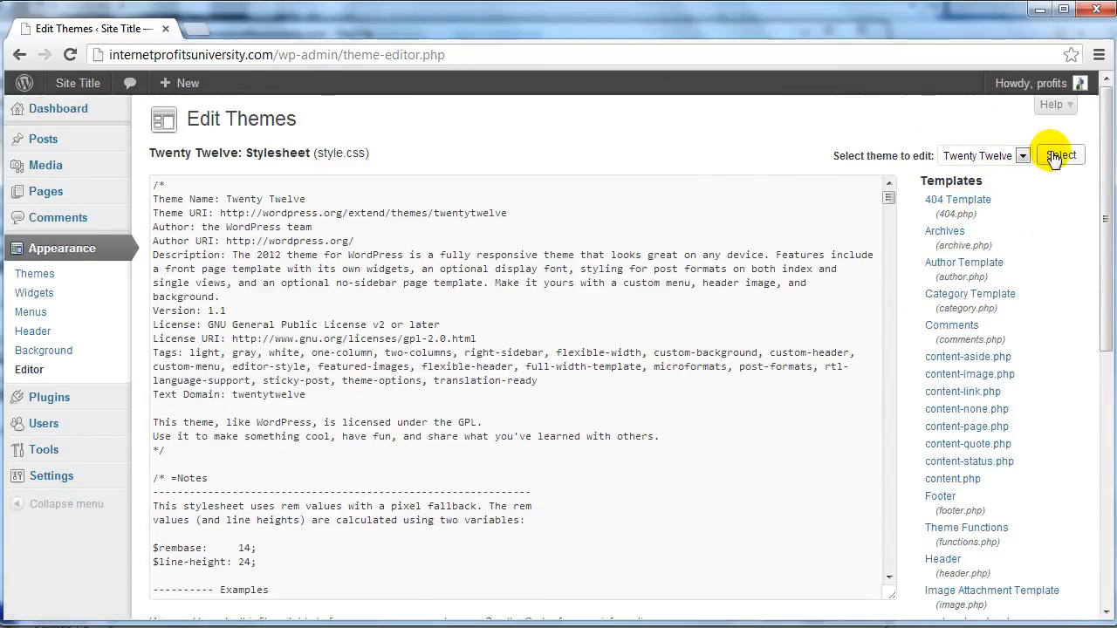
pyautogui.moveTo(911, 217)
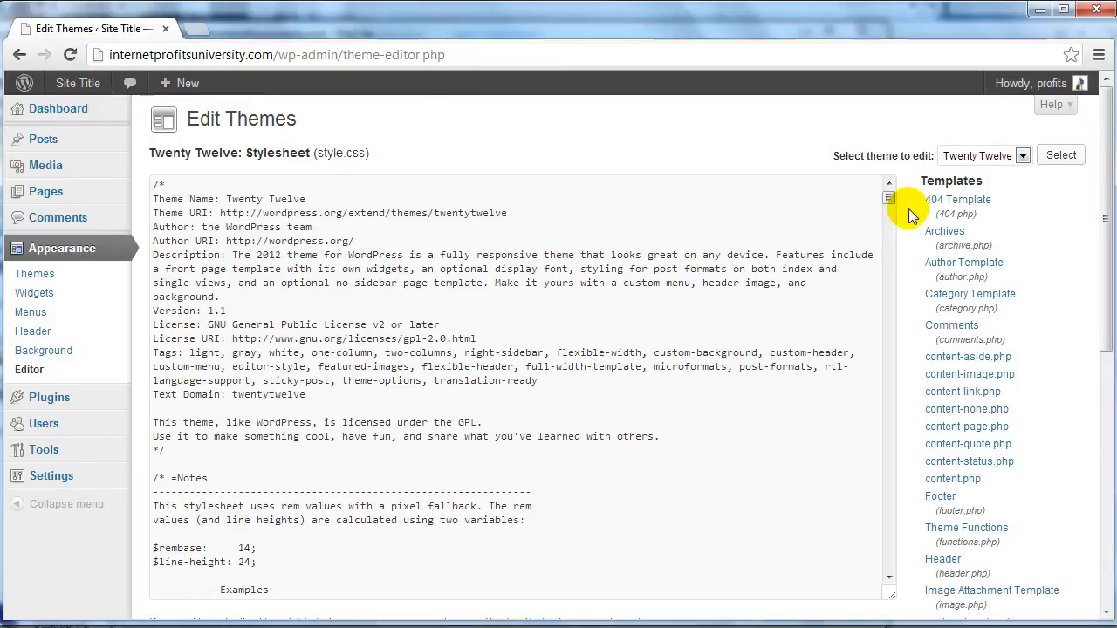
pyautogui.moveTo(945, 300)
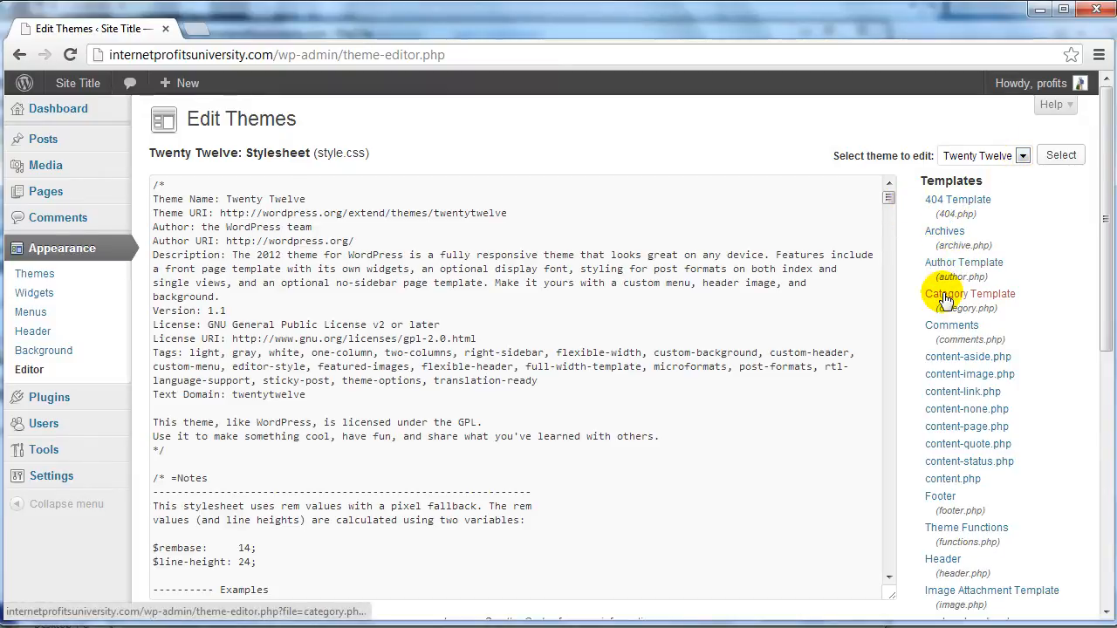
pyautogui.scroll(-3)
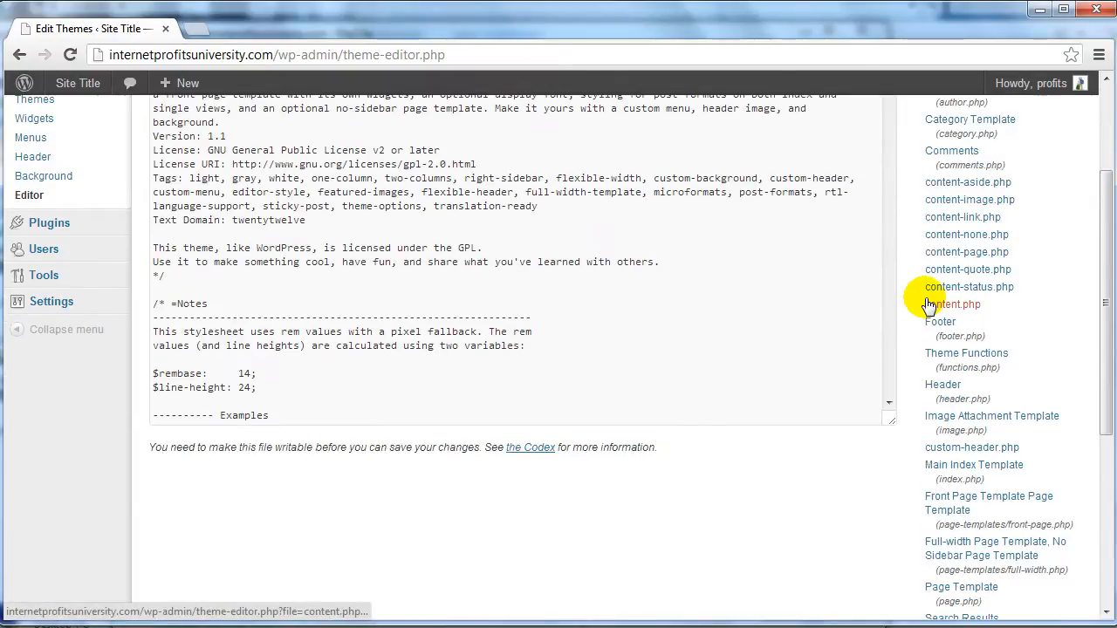
pyautogui.scroll(3)
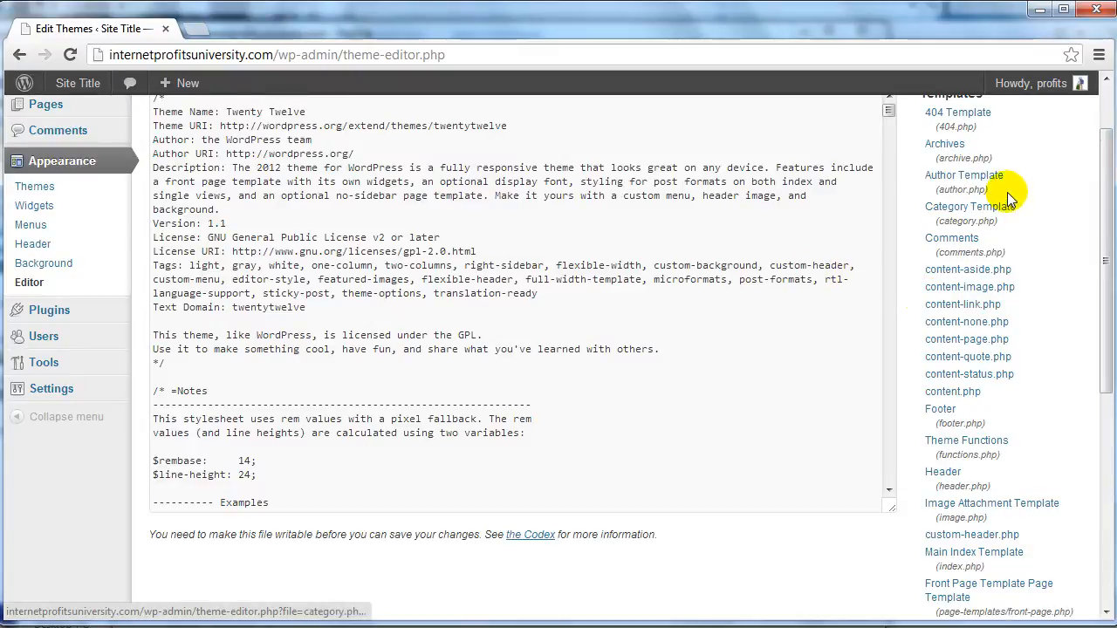
pyautogui.moveTo(923, 432)
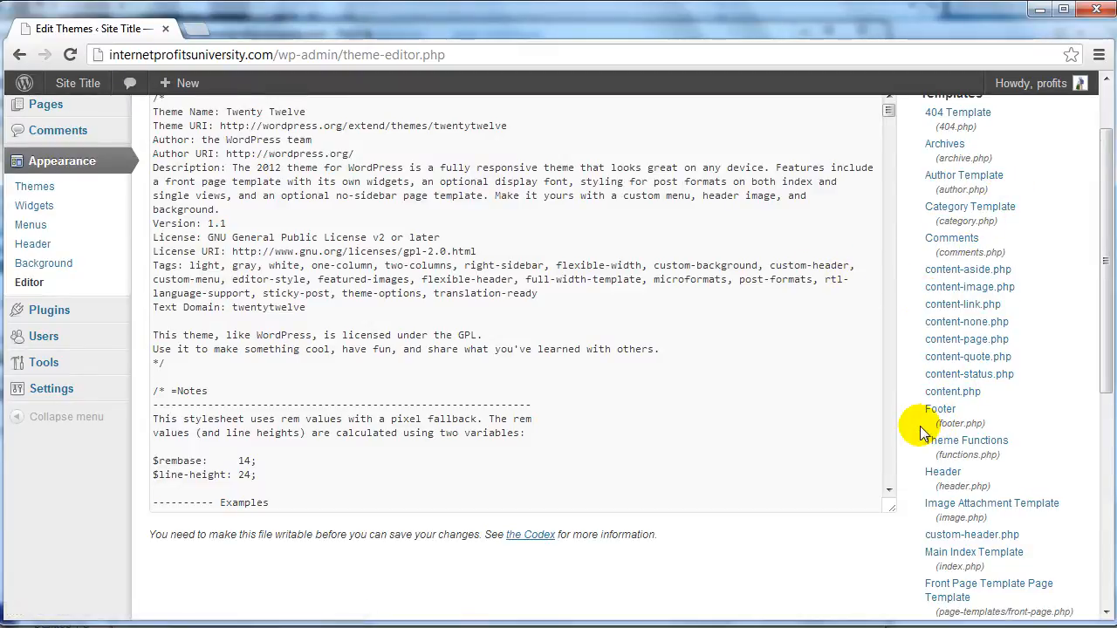
pyautogui.moveTo(911, 392)
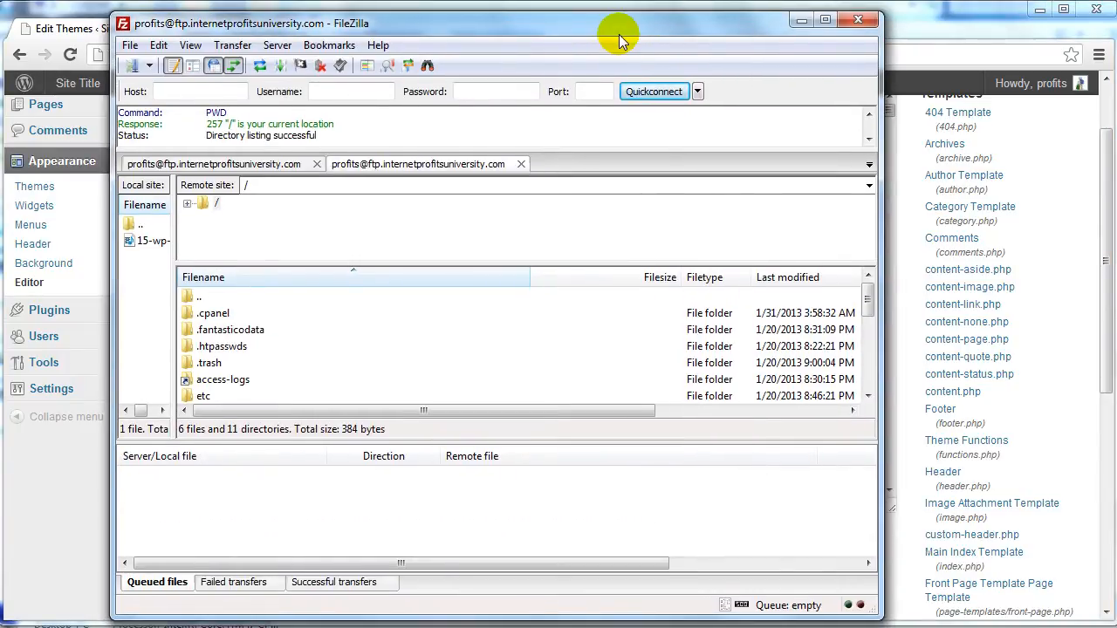
pyautogui.moveTo(363, 35)
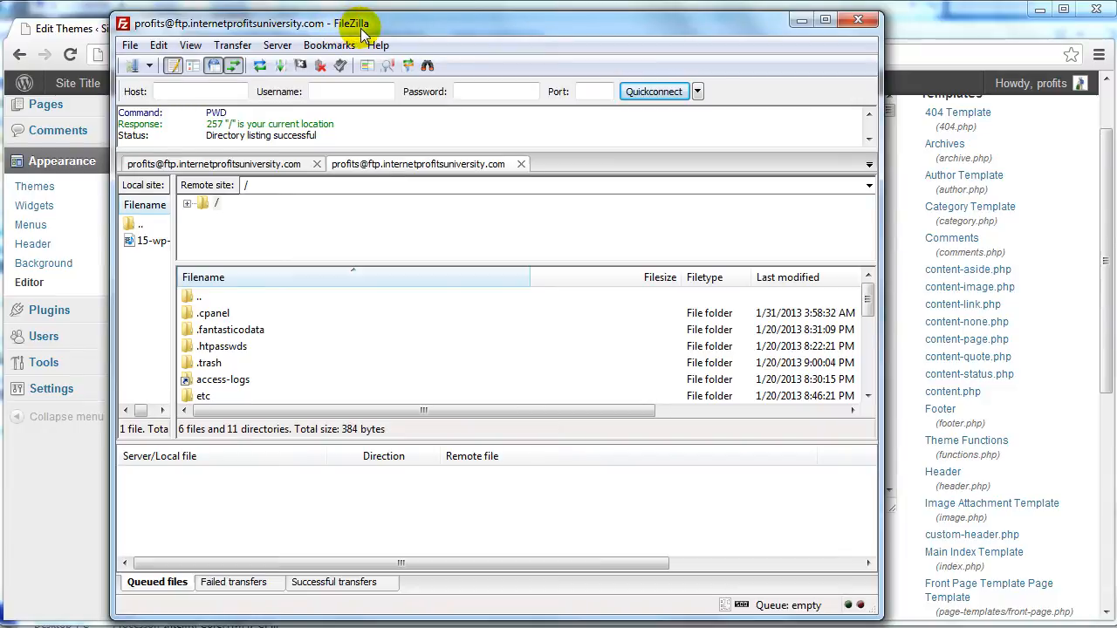
pyautogui.moveTo(482, 70)
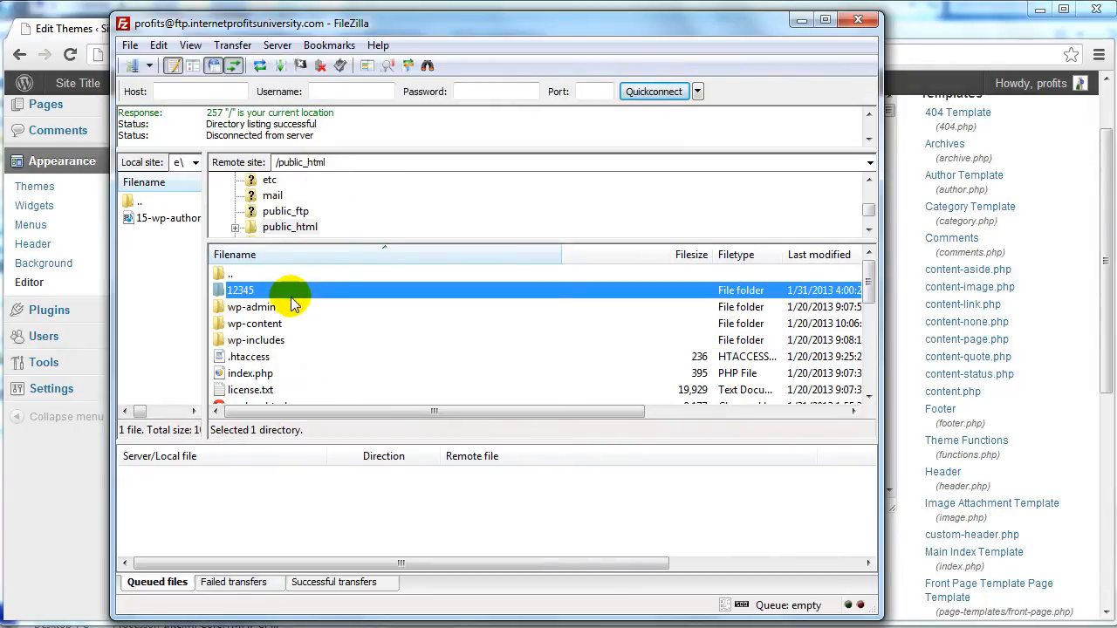
pyautogui.moveTo(288, 286)
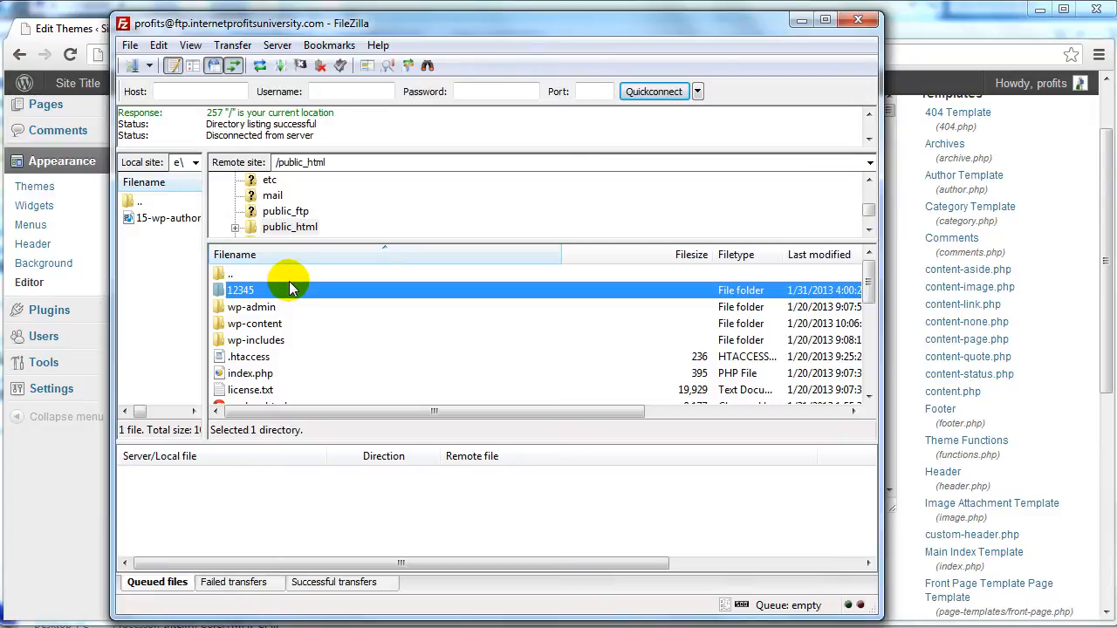
pyautogui.moveTo(281, 310)
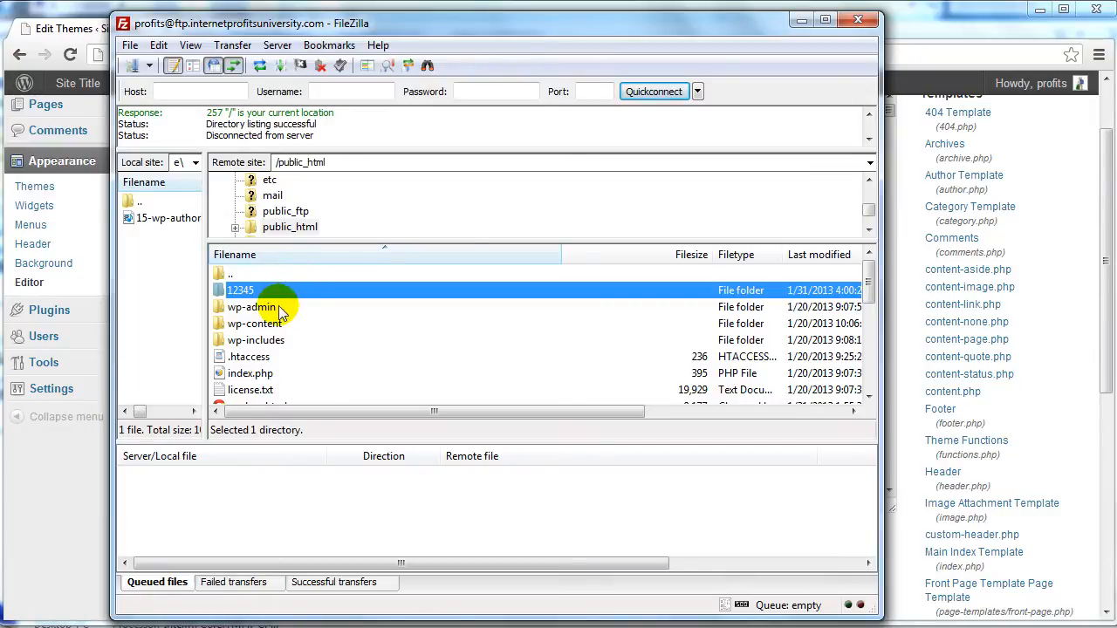
# Navigate the remote pane into wp-content, themes, twentytwelve
pyautogui.click(251, 307)
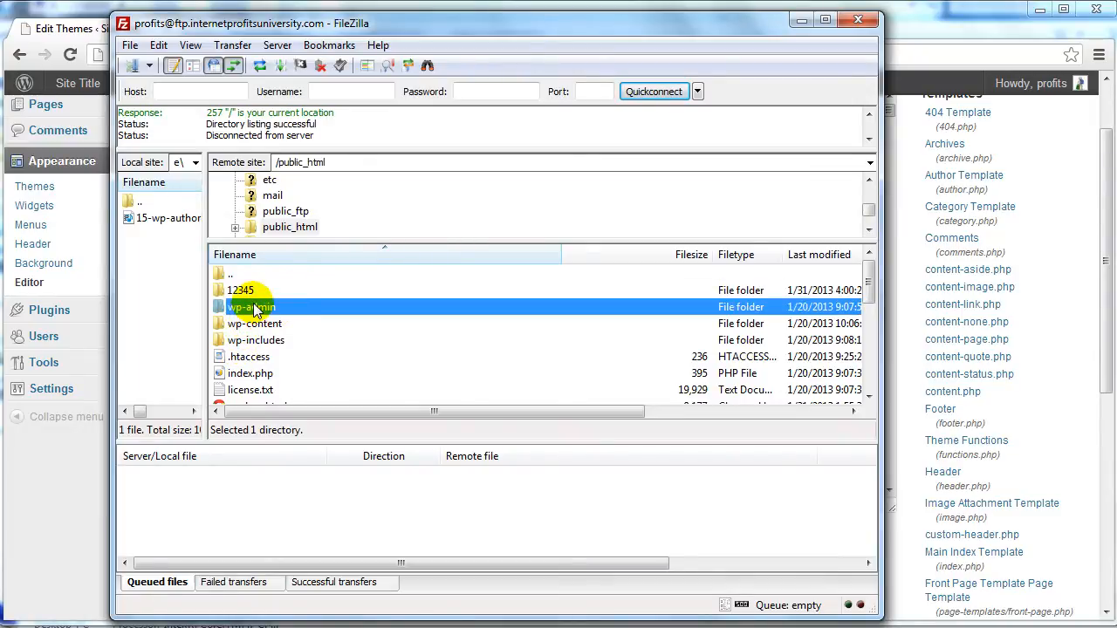
pyautogui.moveTo(335, 307)
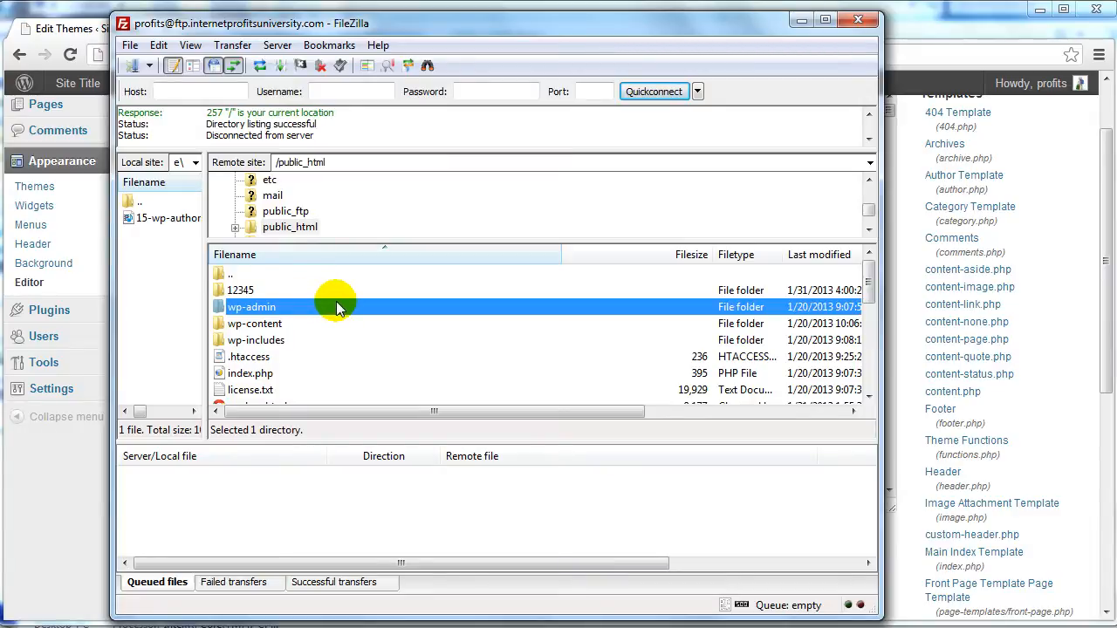
pyautogui.moveTo(322, 316)
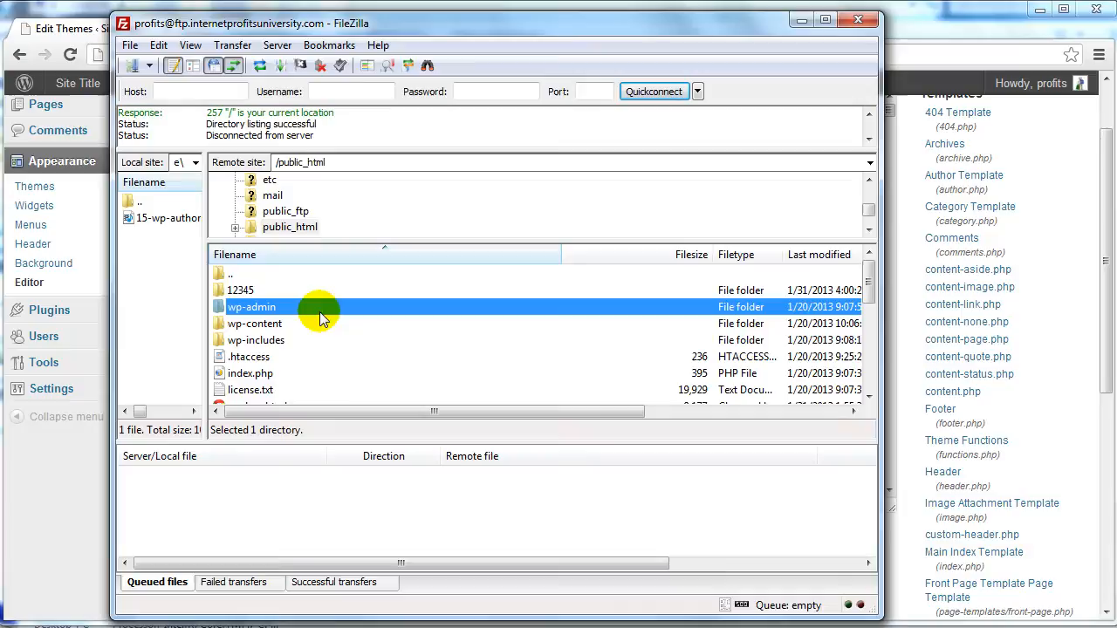
pyautogui.moveTo(248, 329)
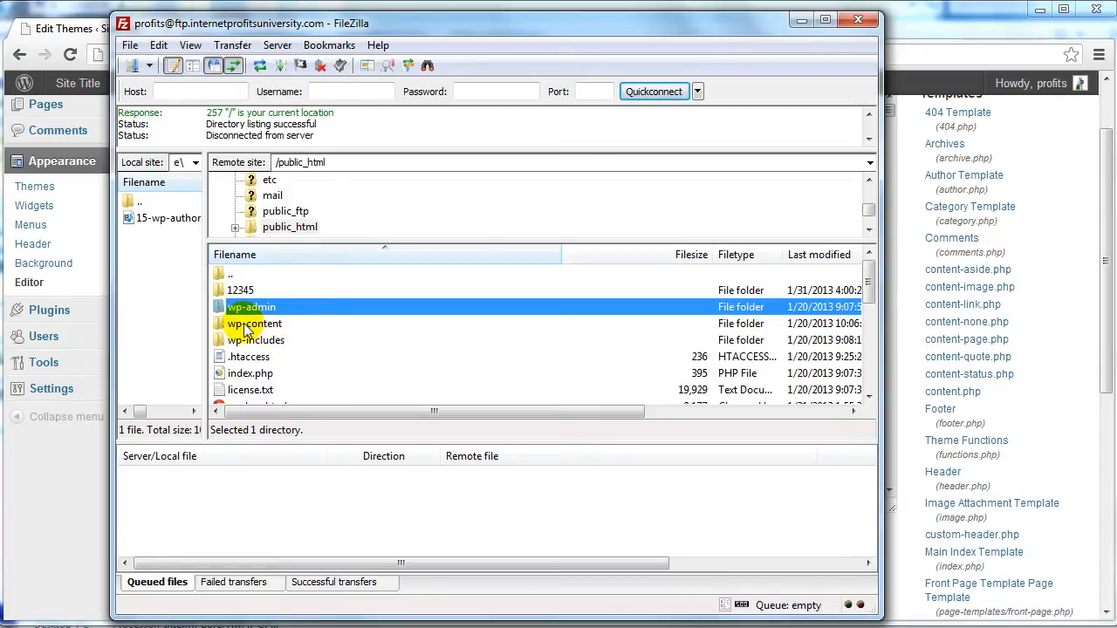
pyautogui.click(255, 322)
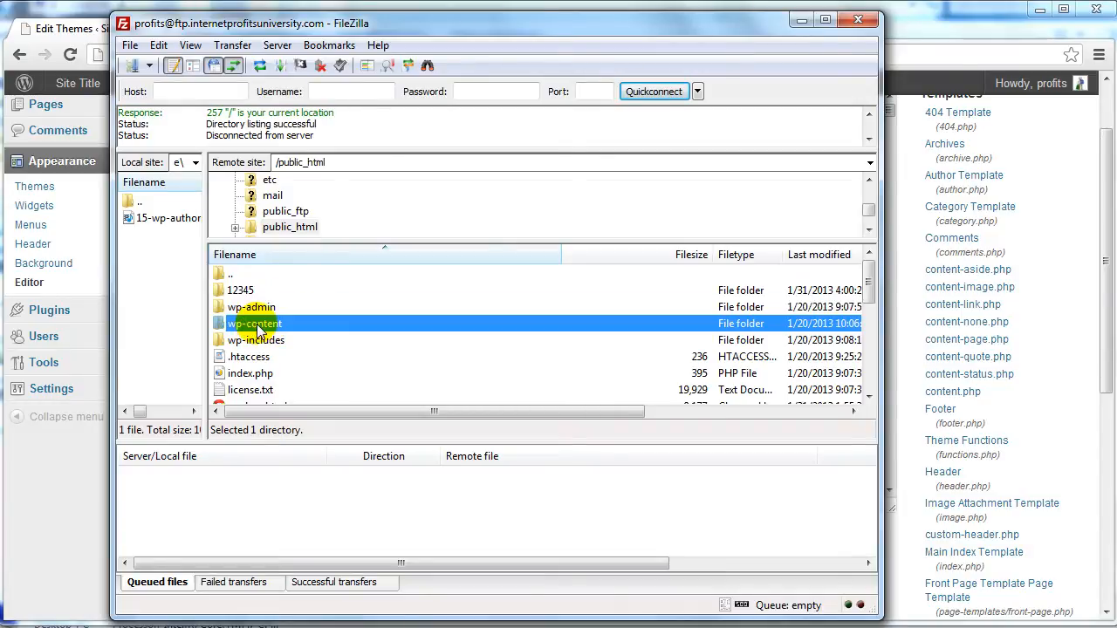
pyautogui.doubleClick(255, 323)
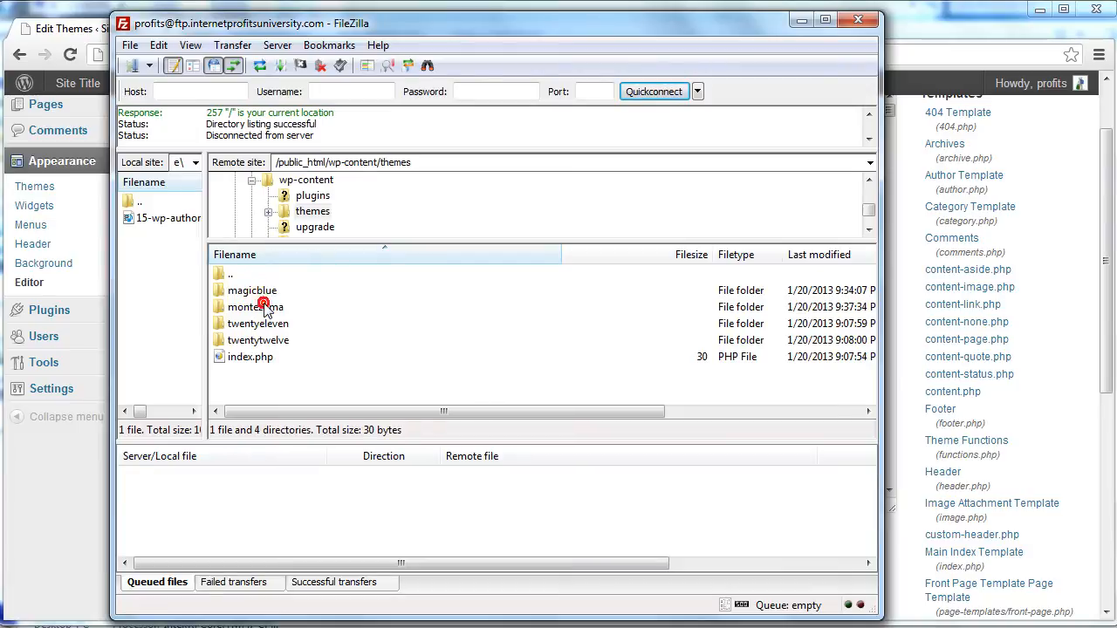
pyautogui.click(258, 341)
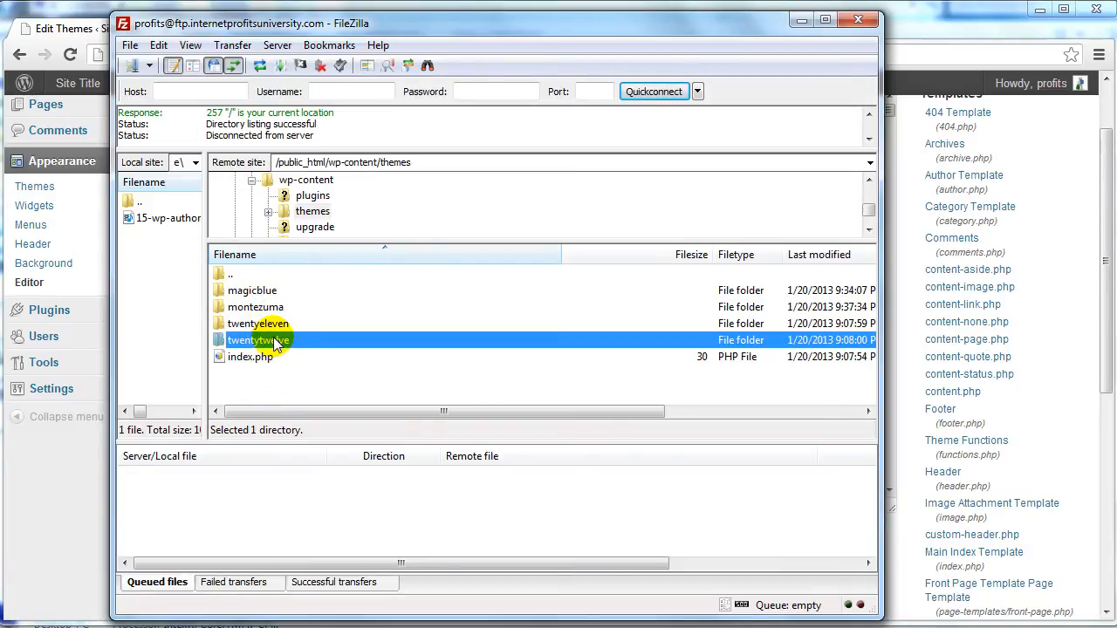
pyautogui.doubleClick(259, 340)
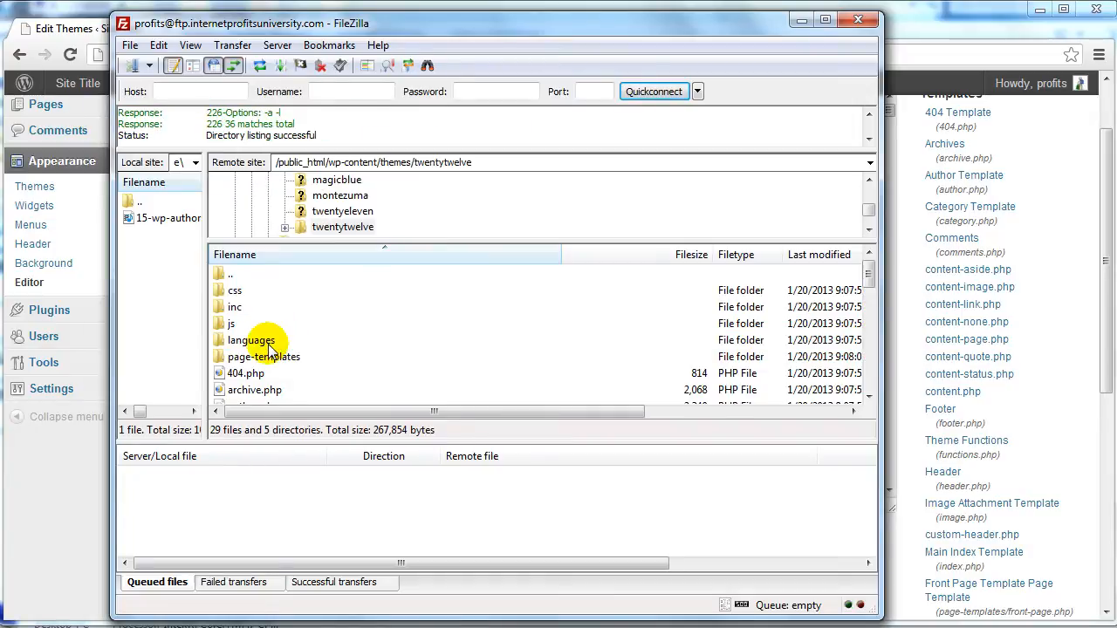
pyautogui.click(251, 338)
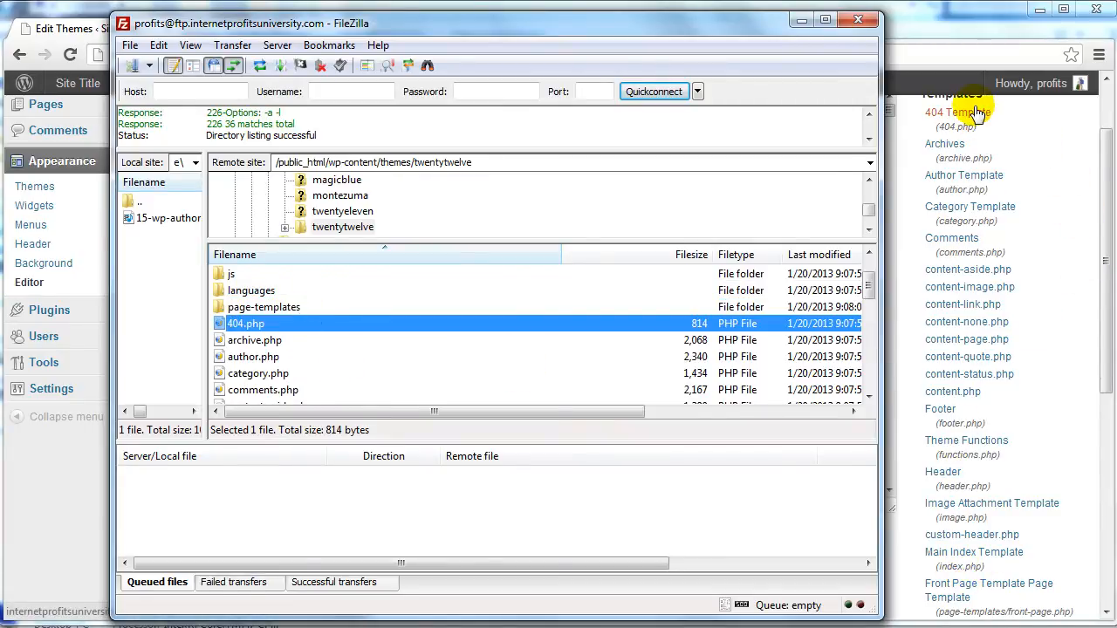
pyautogui.moveTo(321, 360)
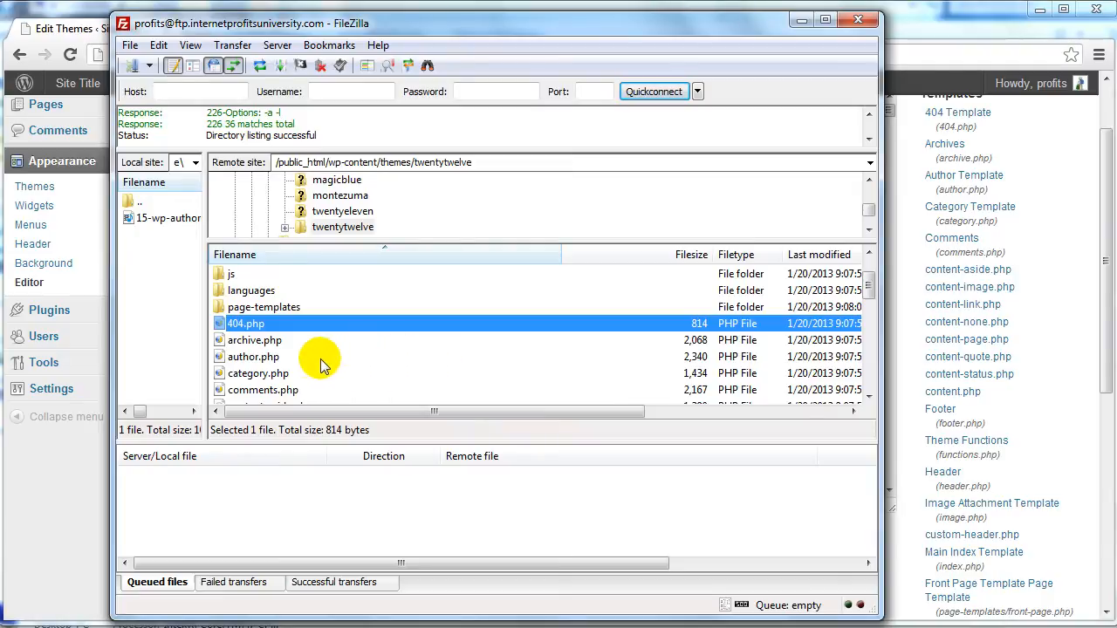
# Select the range of all 29 theme files starting from 404.php
pyautogui.click(255, 338)
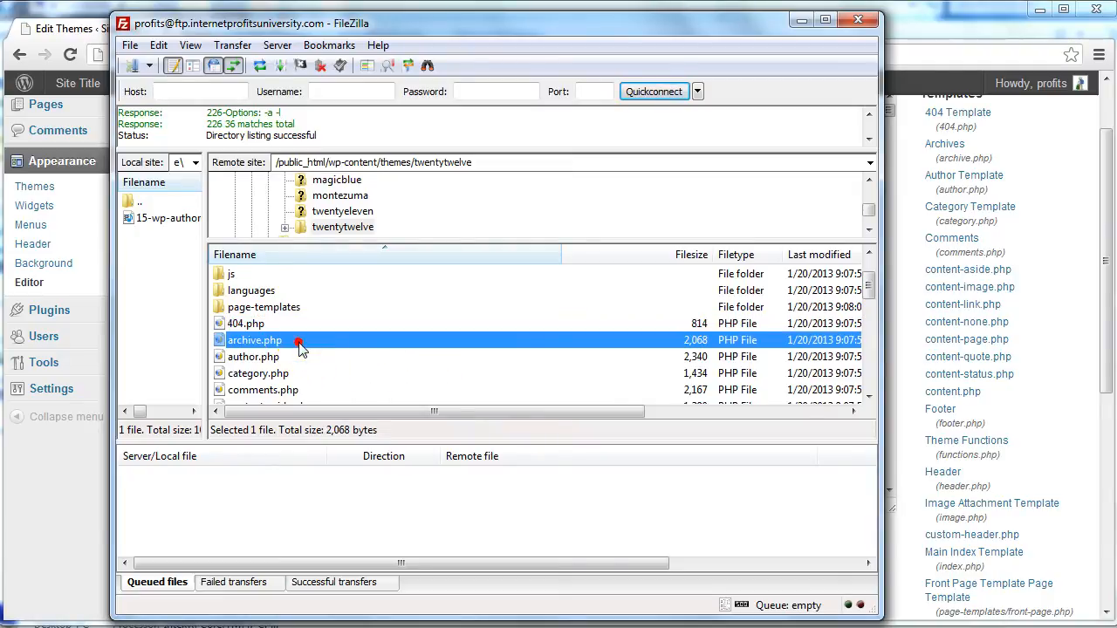
pyautogui.scroll(-3)
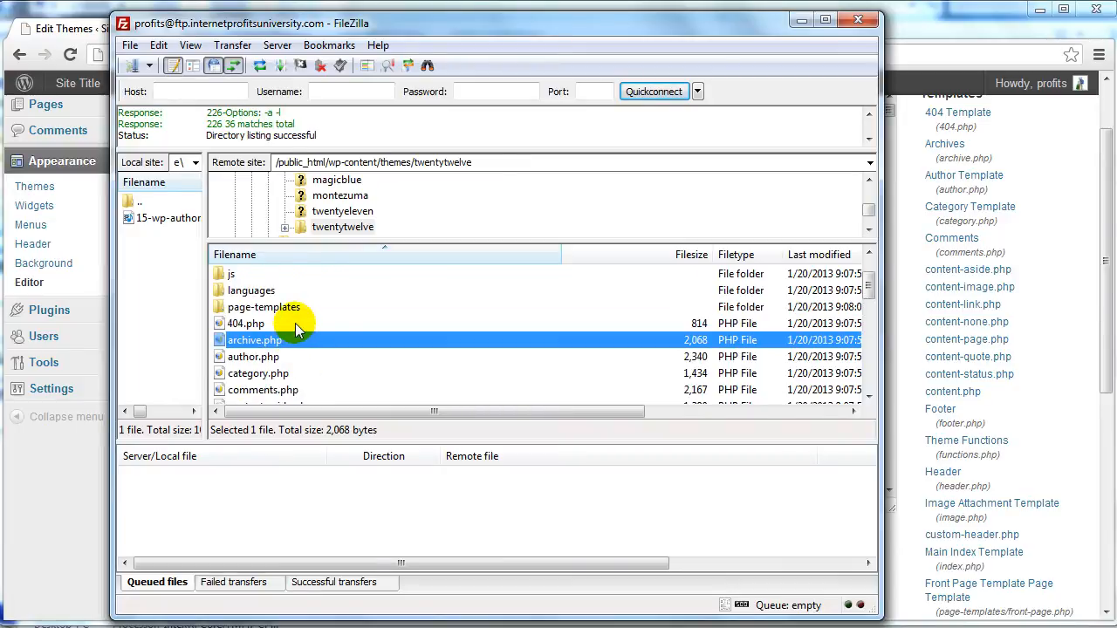
pyautogui.click(244, 323)
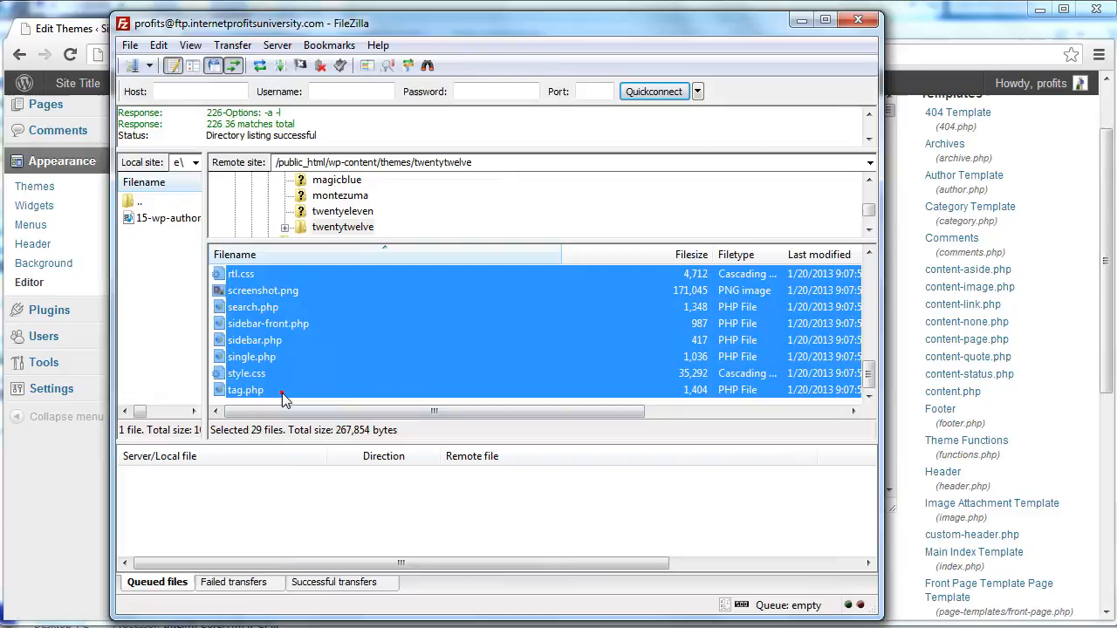
pyautogui.scroll(3)
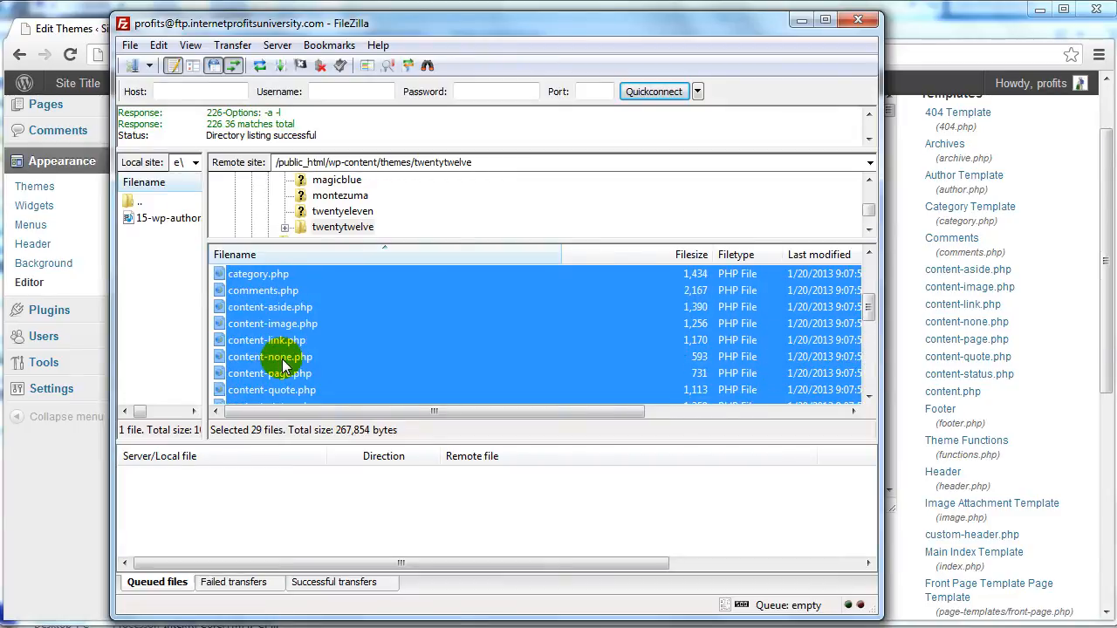
pyautogui.scroll(3)
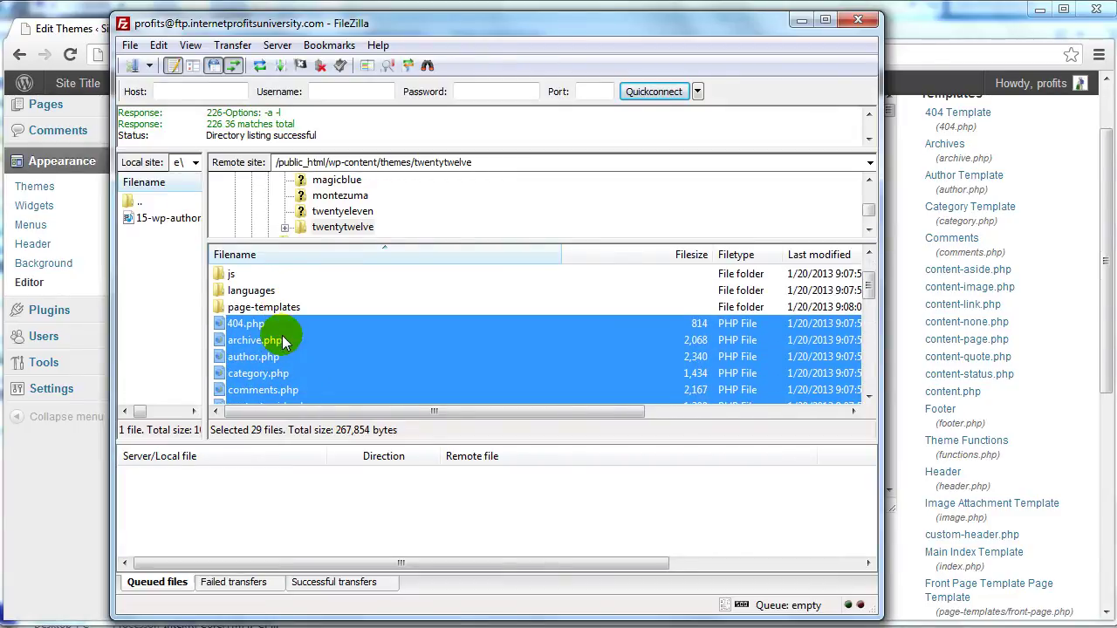
pyautogui.rightClick(286, 335)
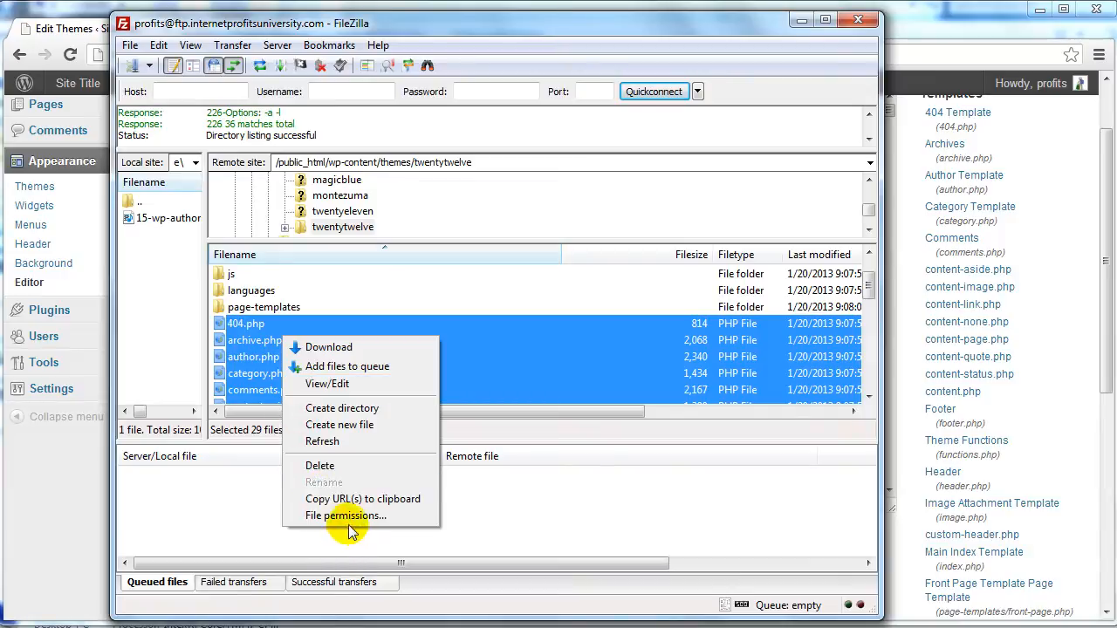
pyautogui.click(346, 517)
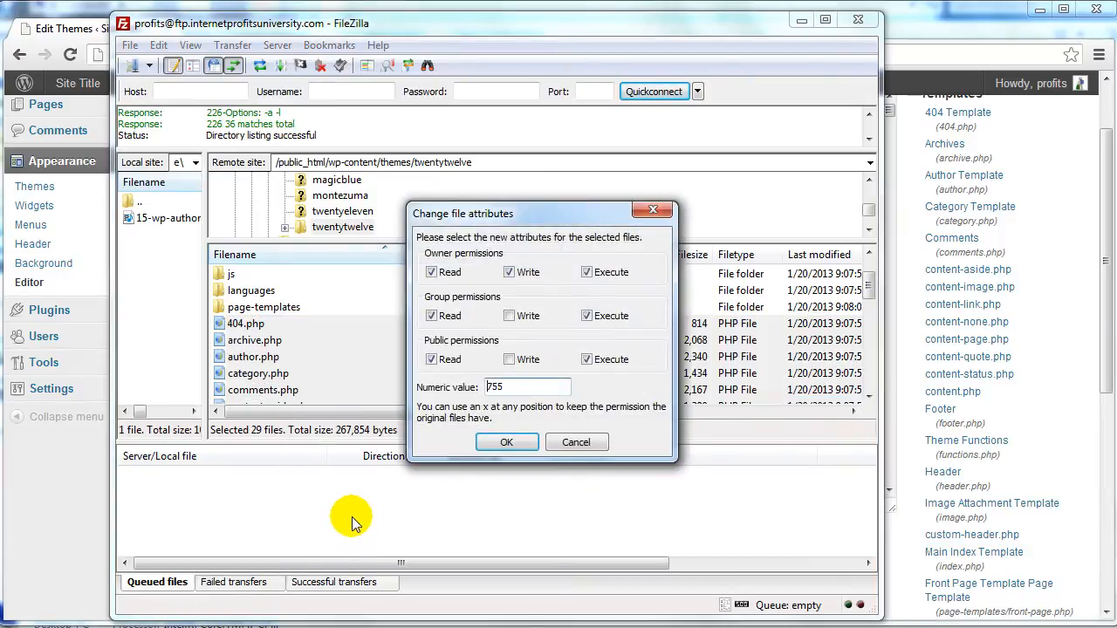
pyautogui.tripleClick(527, 388)
pyautogui.write('777')
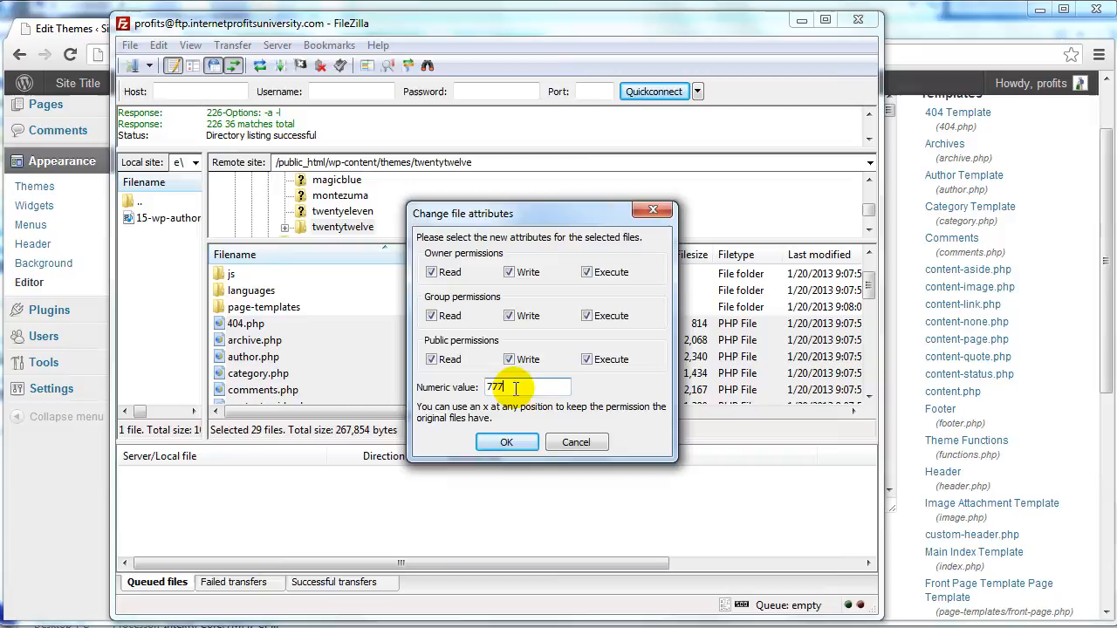
pyautogui.tripleClick(524, 387)
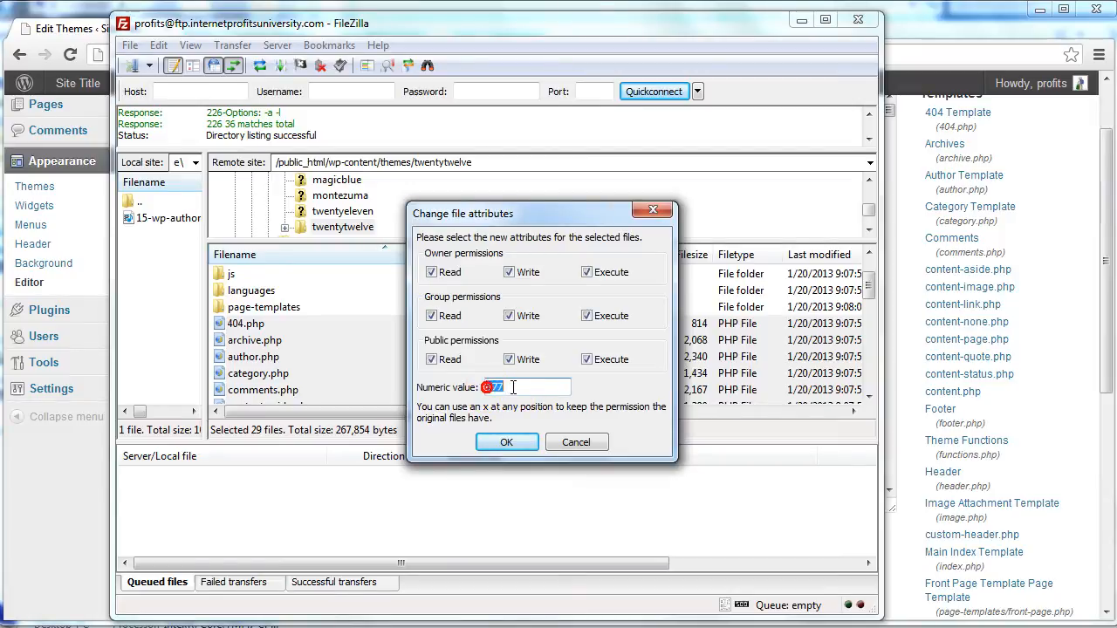
pyautogui.write('777')
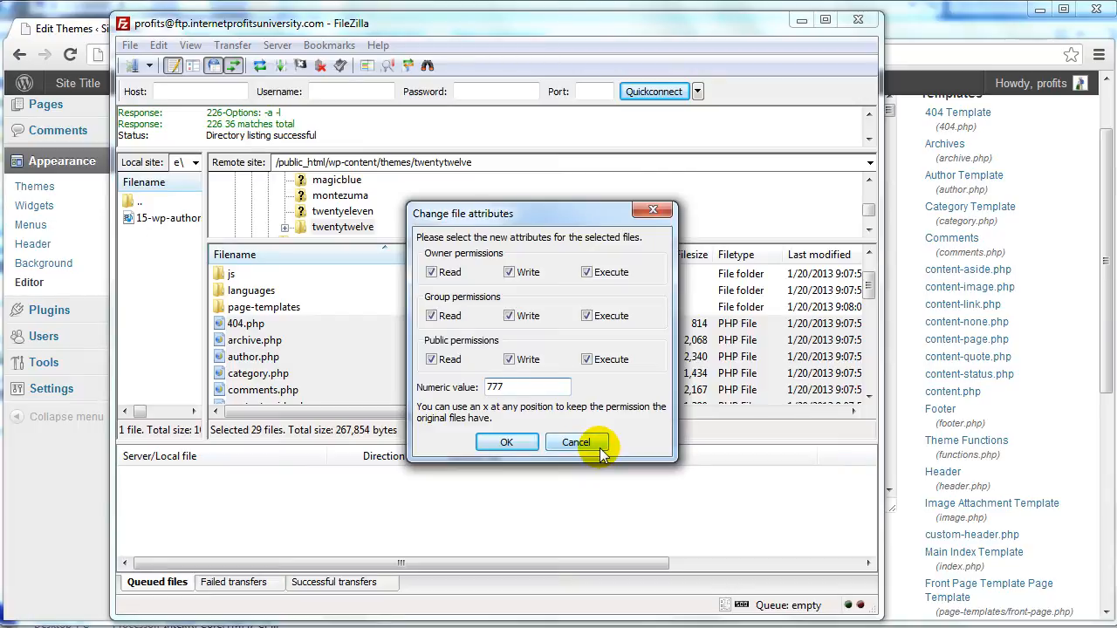
pyautogui.click(576, 443)
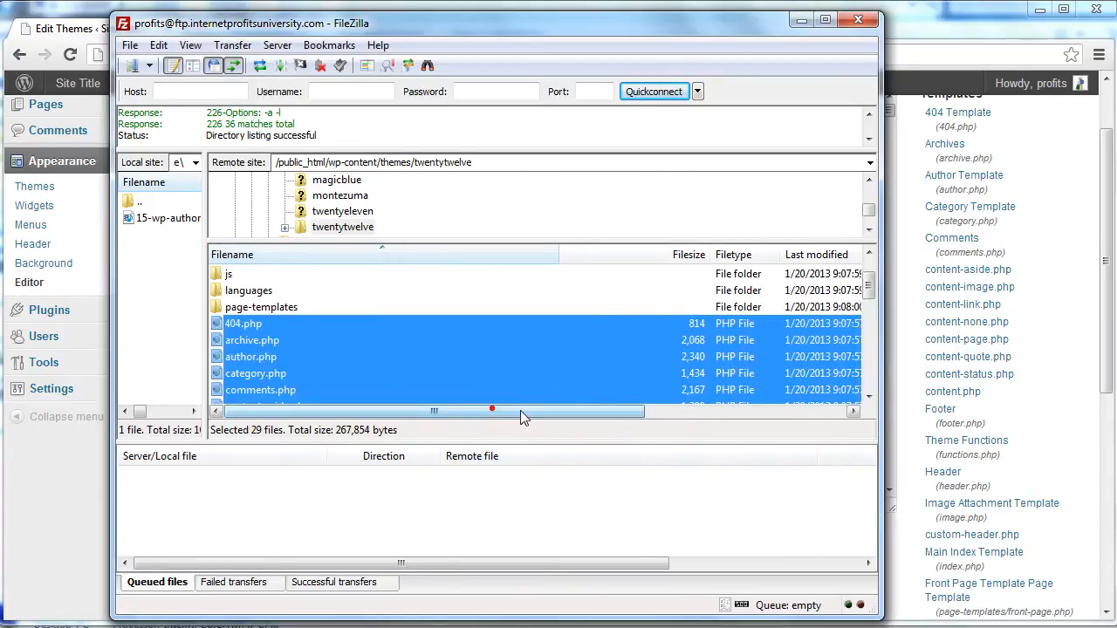
pyautogui.moveTo(352, 366)
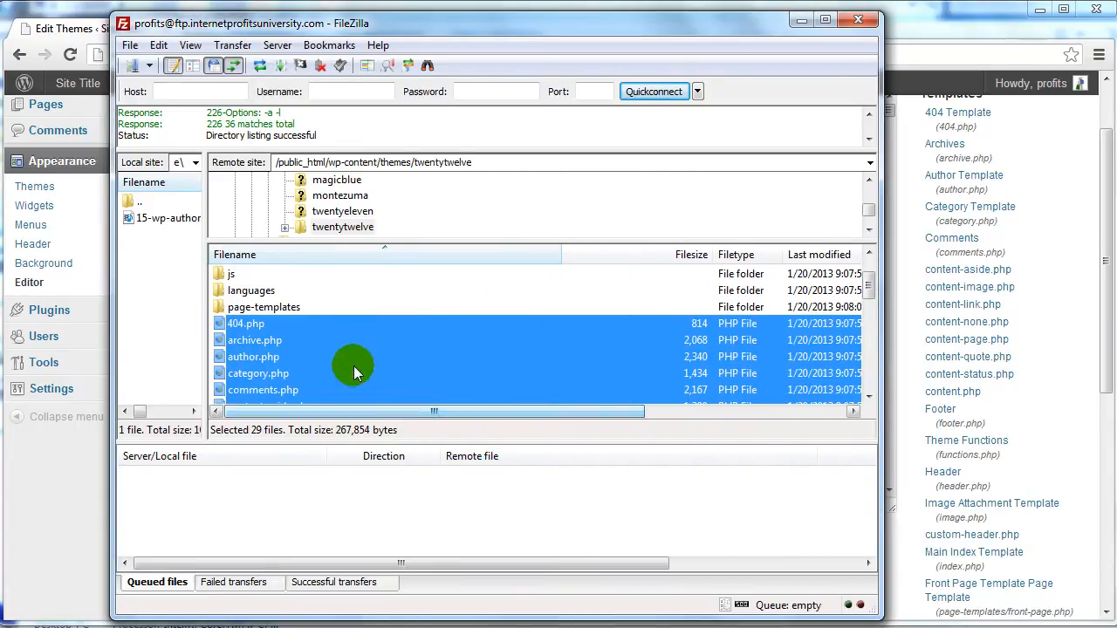
pyautogui.click(245, 323)
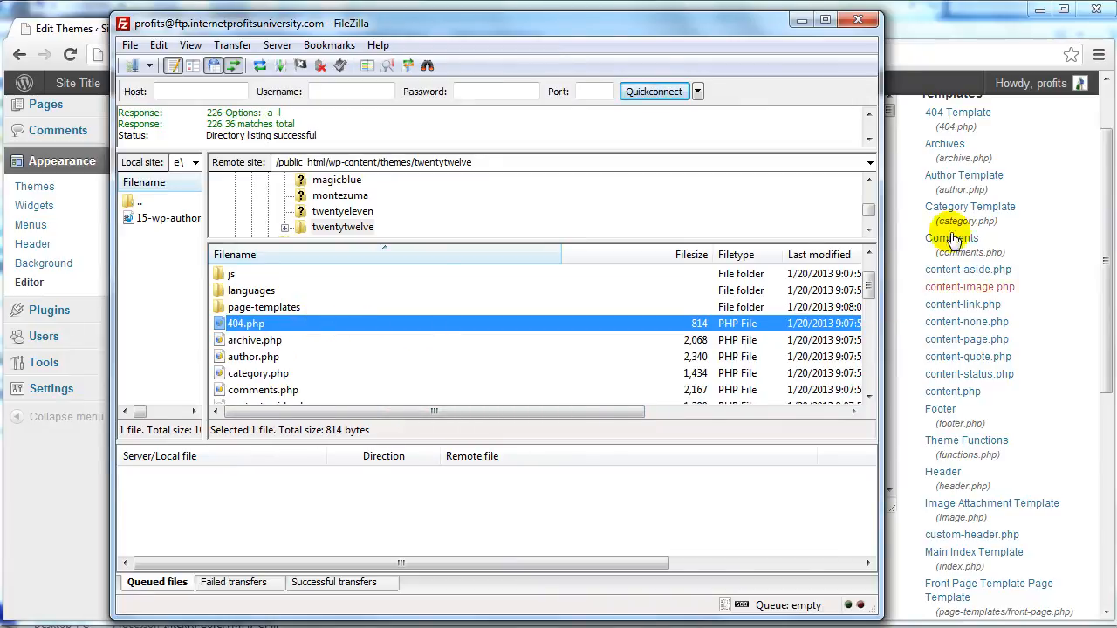
pyautogui.moveTo(331, 370)
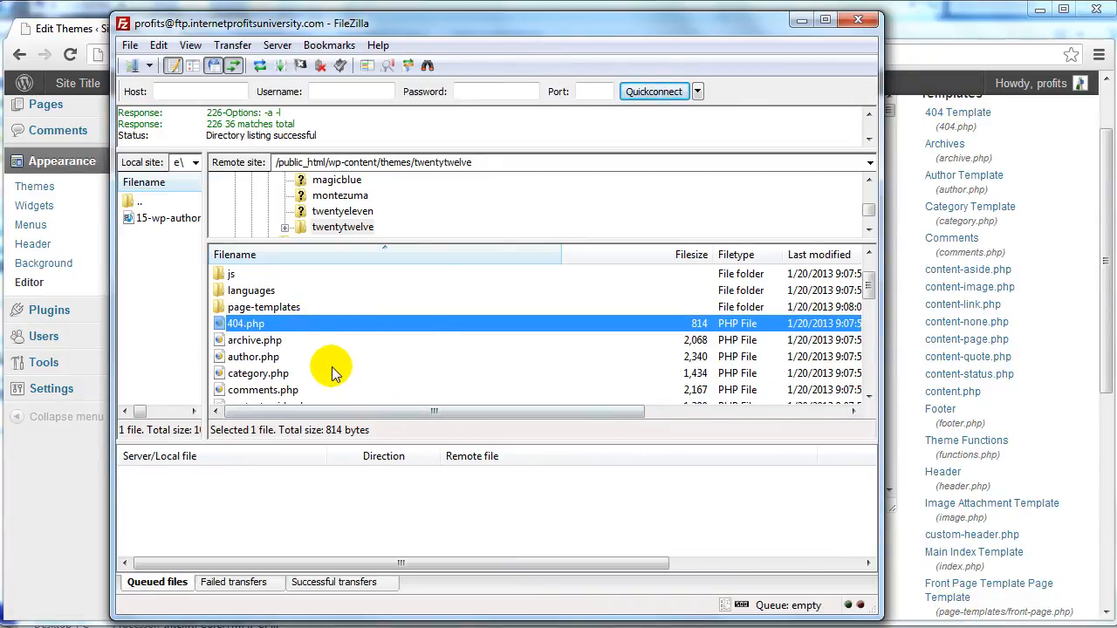
# Set the numeric permissions of the selected theme files to 777 and apply
pyautogui.click(255, 339)
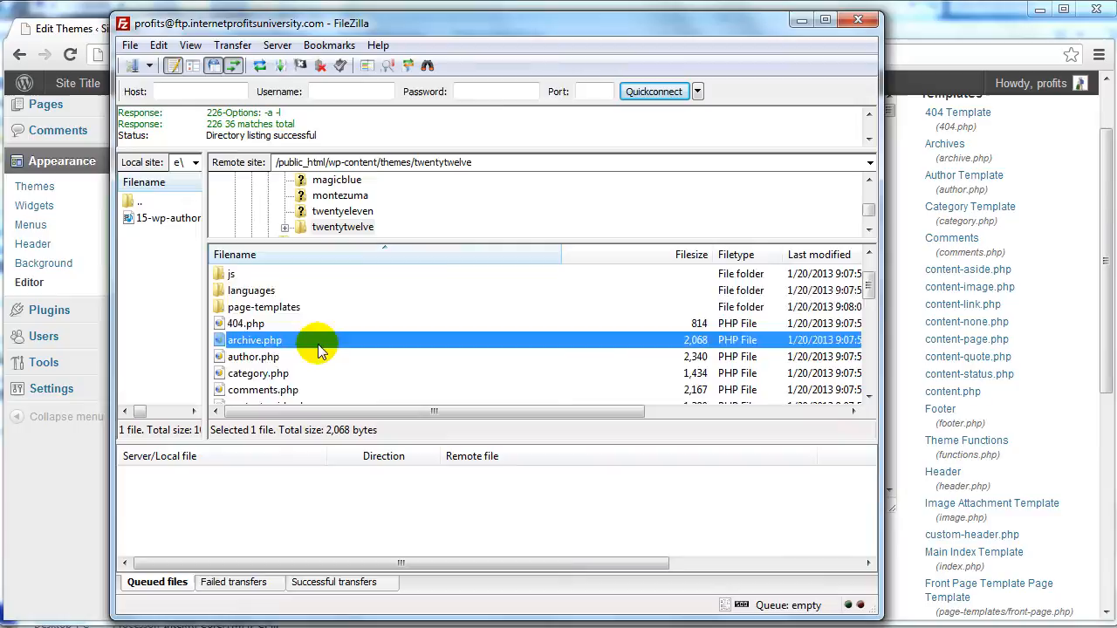
pyautogui.scroll(-3)
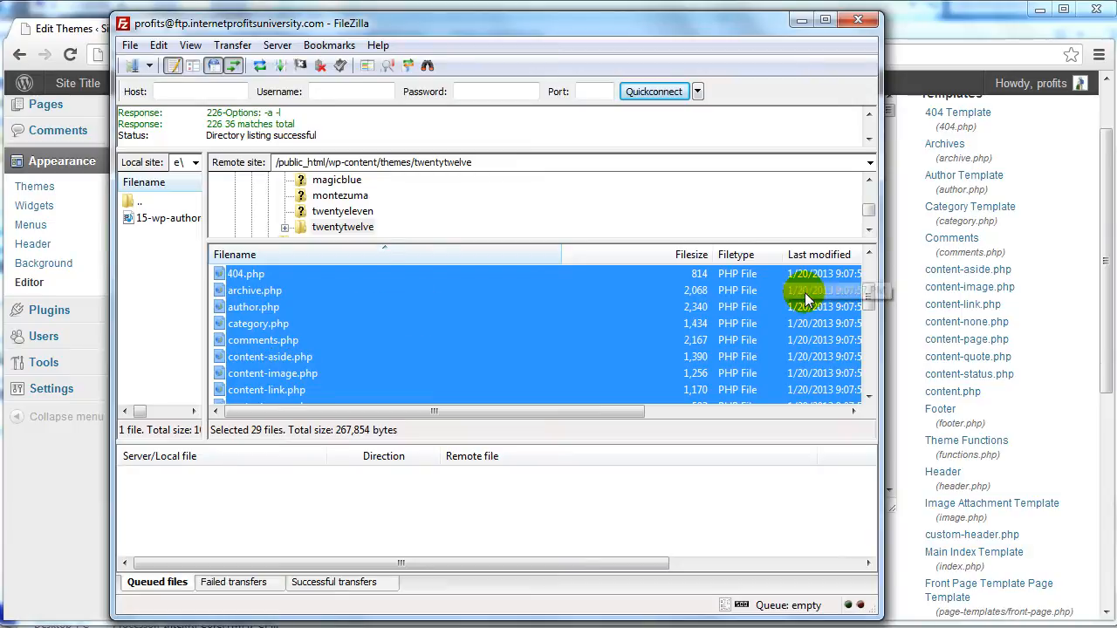
pyautogui.moveTo(963, 539)
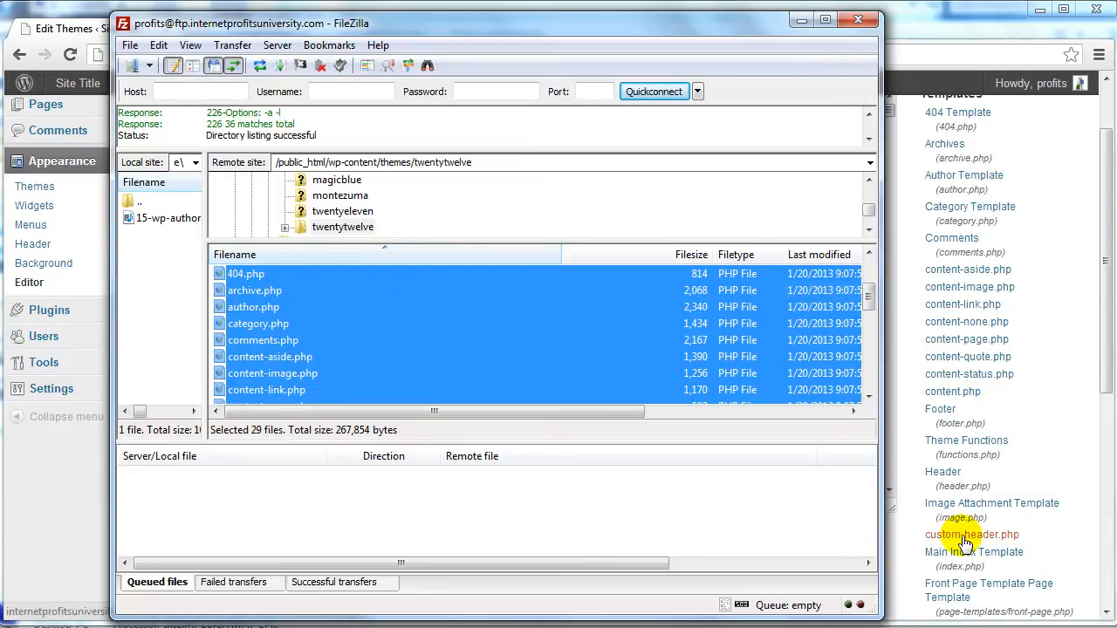
pyautogui.moveTo(977, 353)
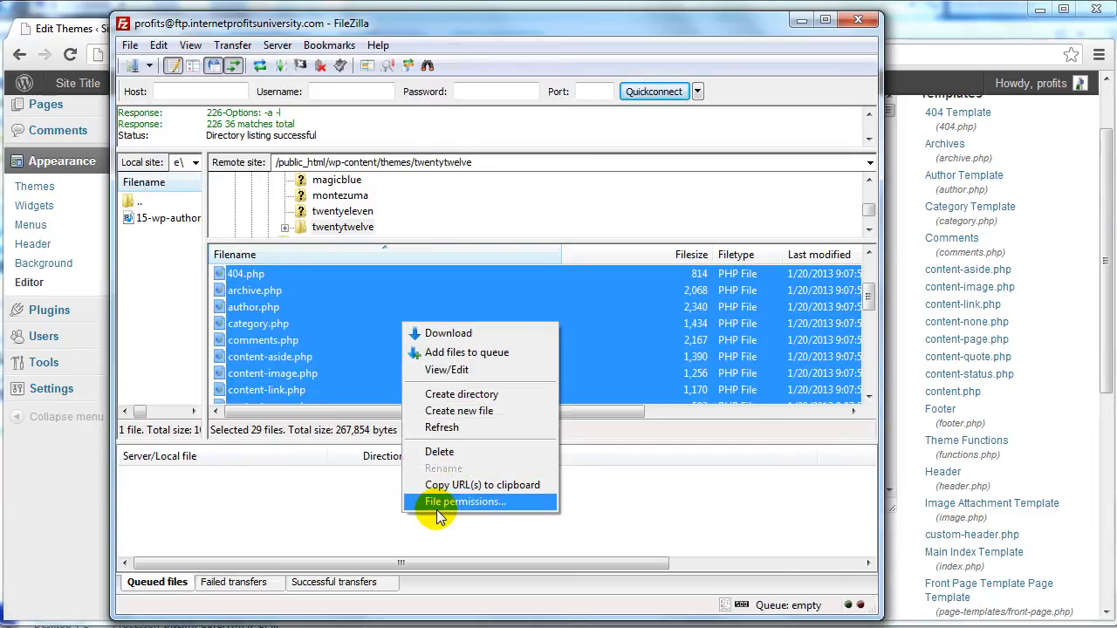
pyautogui.click(464, 500)
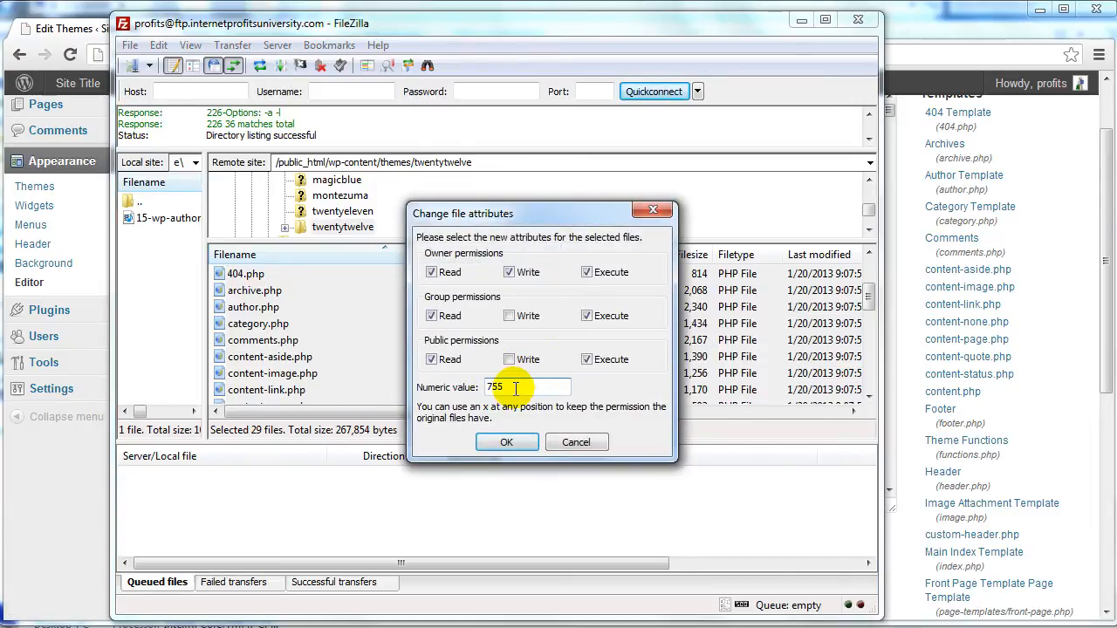
pyautogui.click(506, 442)
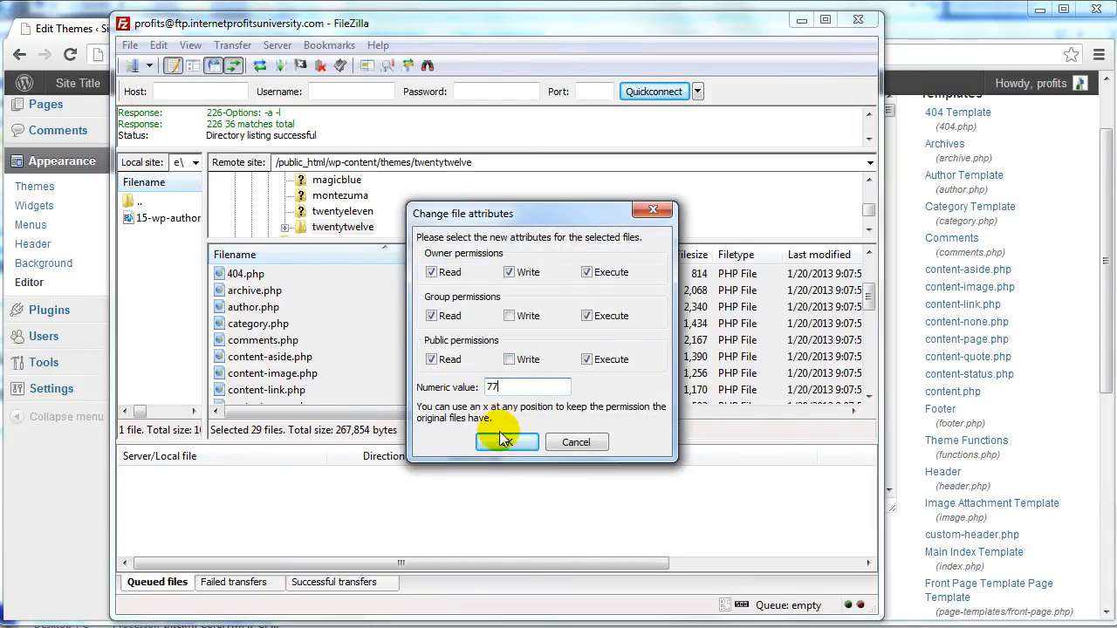
pyautogui.click(506, 442)
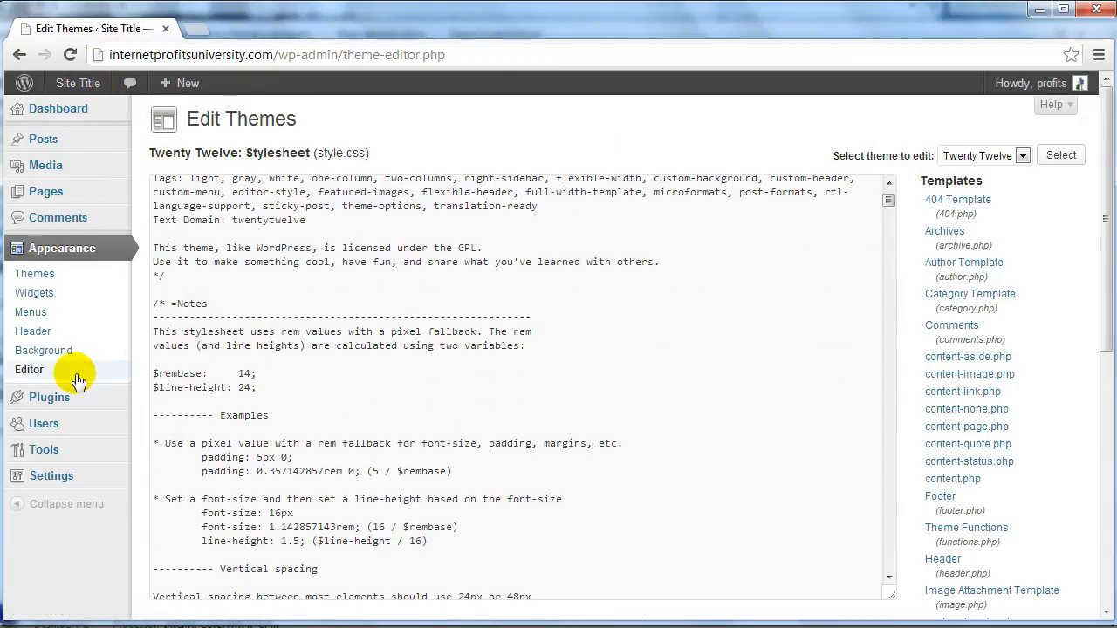
# Open the Header (header.php) template in the editor, now savable without the read-only notice
pyautogui.scroll(-3)
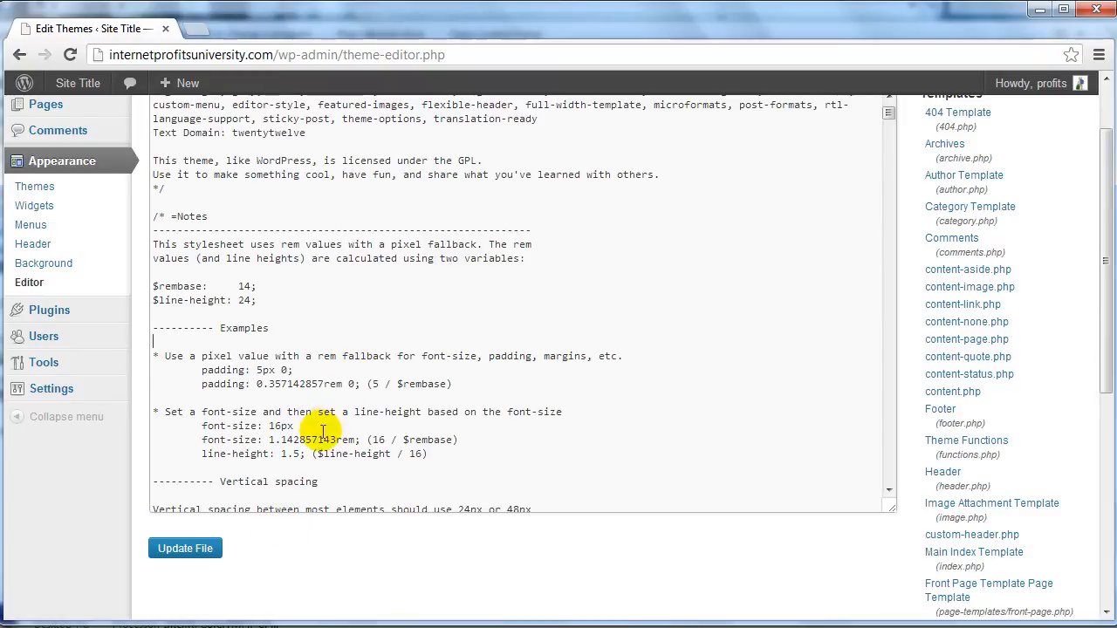
pyautogui.moveTo(541, 537)
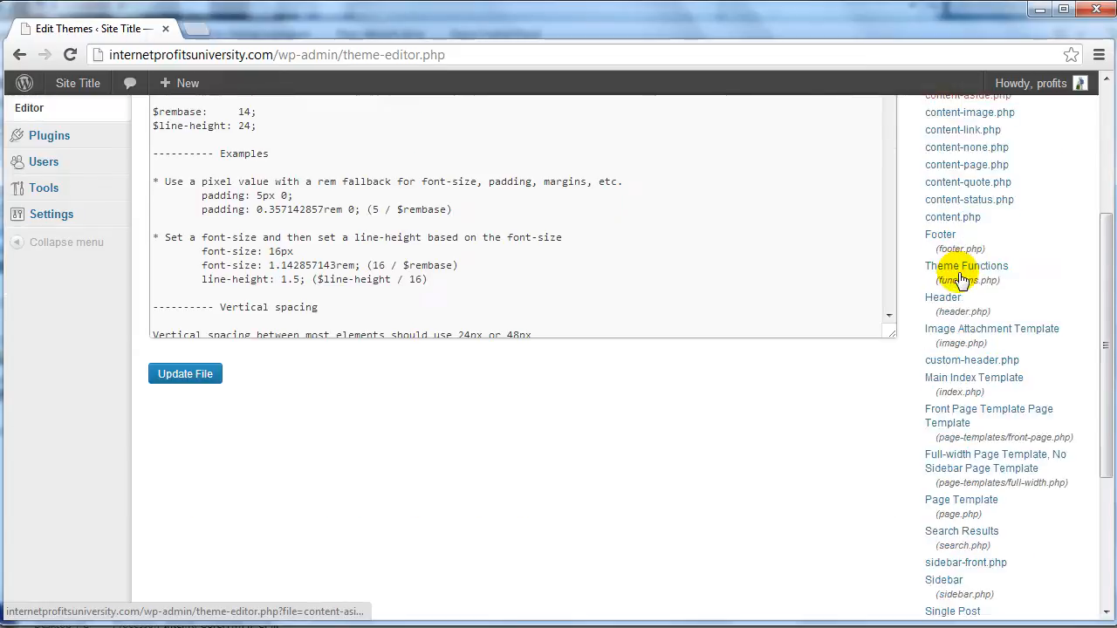
pyautogui.scroll(-3)
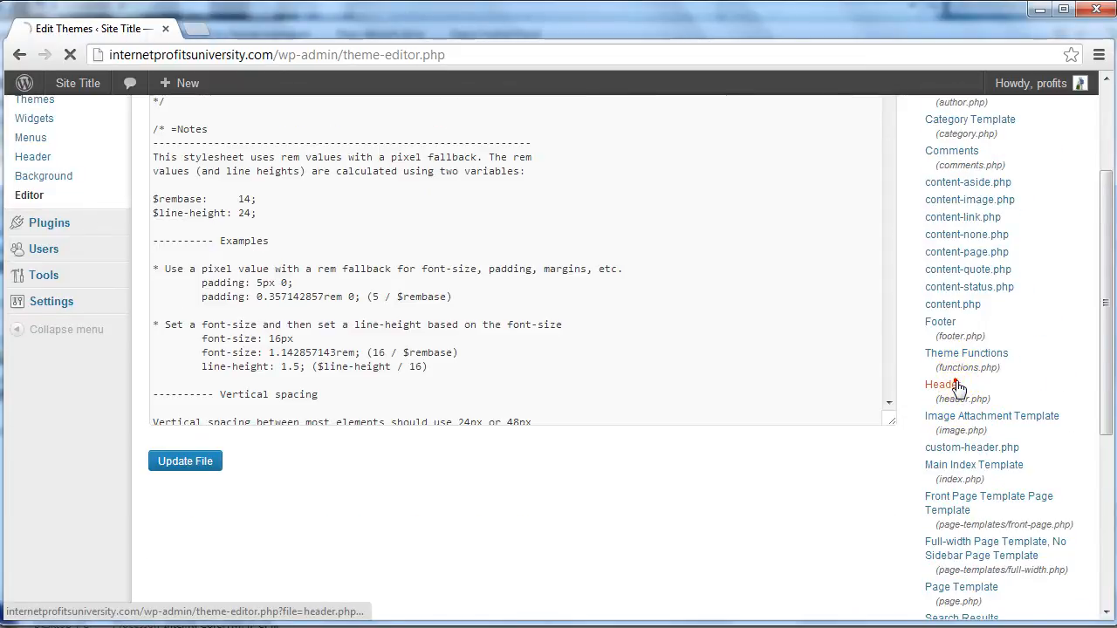
pyautogui.click(941, 384)
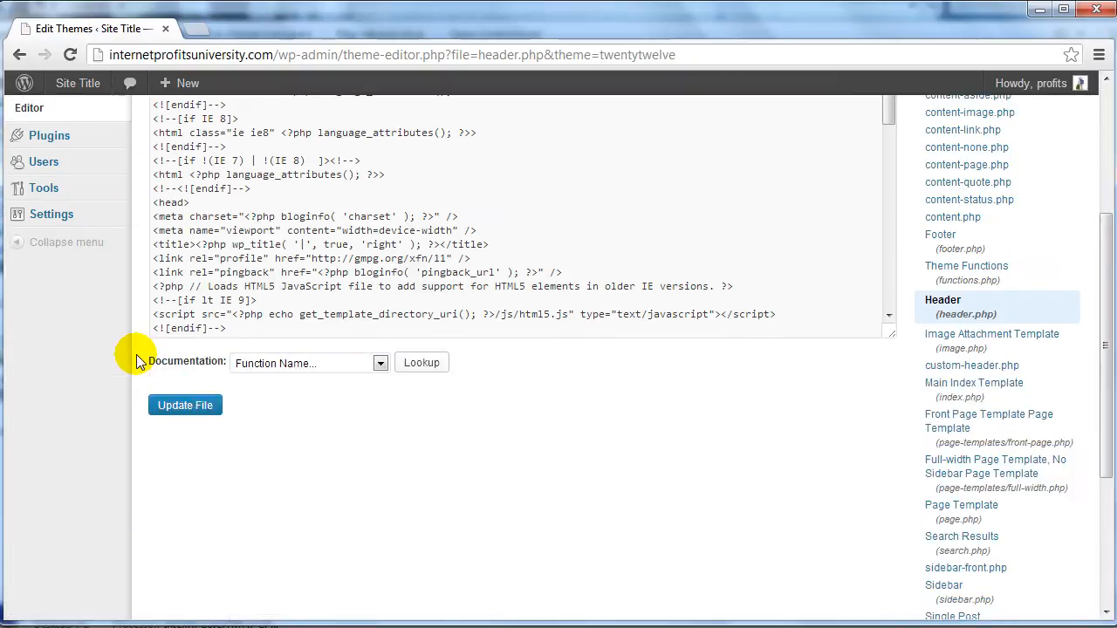
pyautogui.scroll(3)
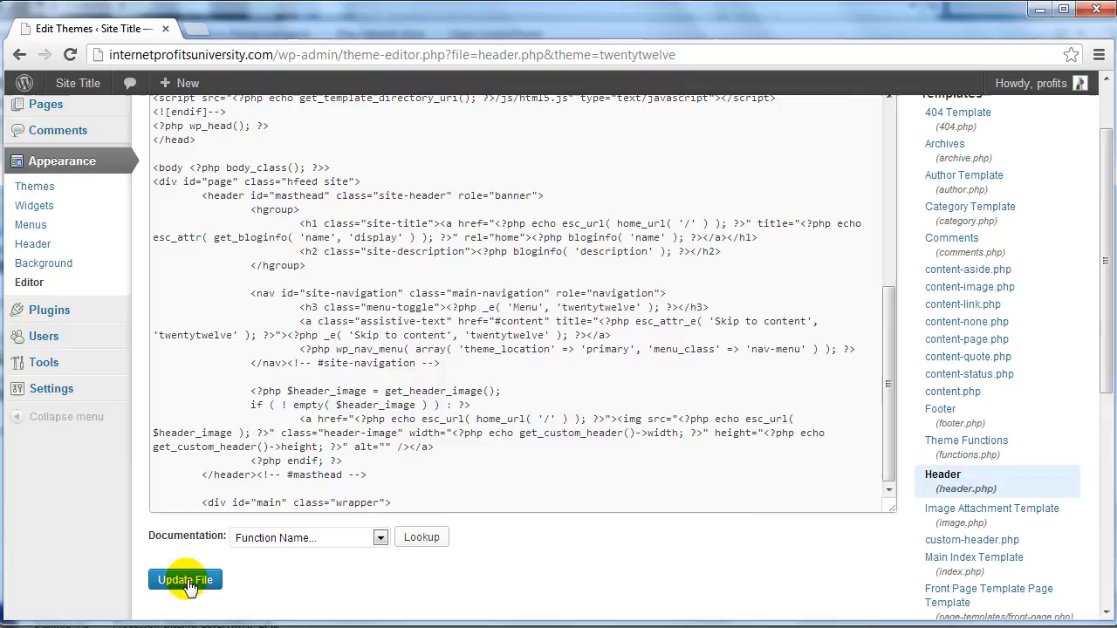
pyautogui.moveTo(200, 585)
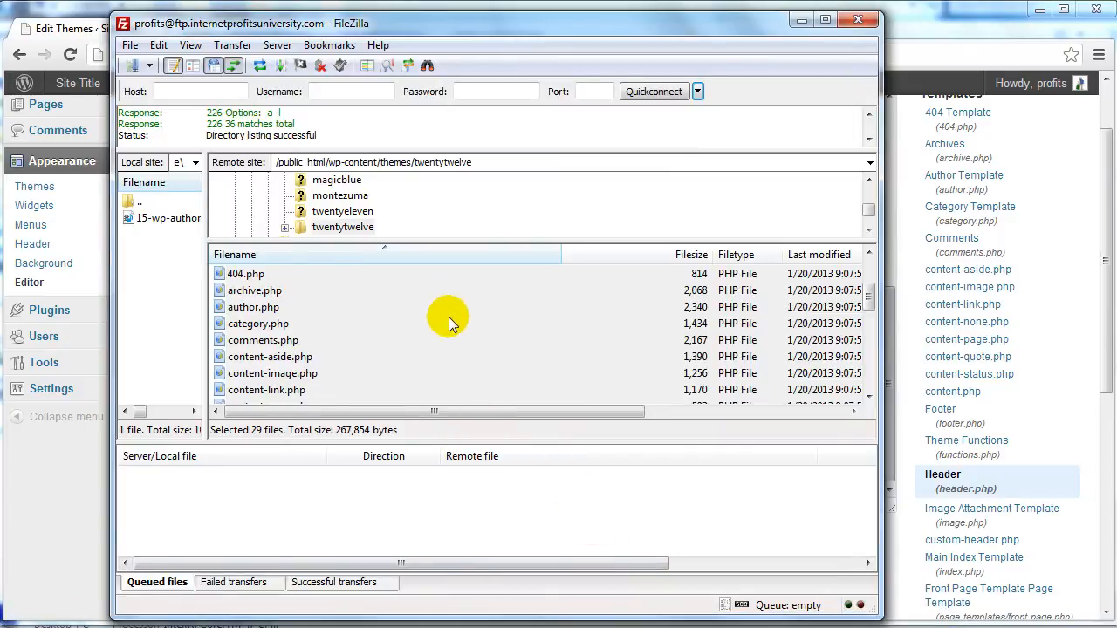
# Set the selected theme files' numeric permissions back to 755 and apply
pyautogui.rightClick(451, 316)
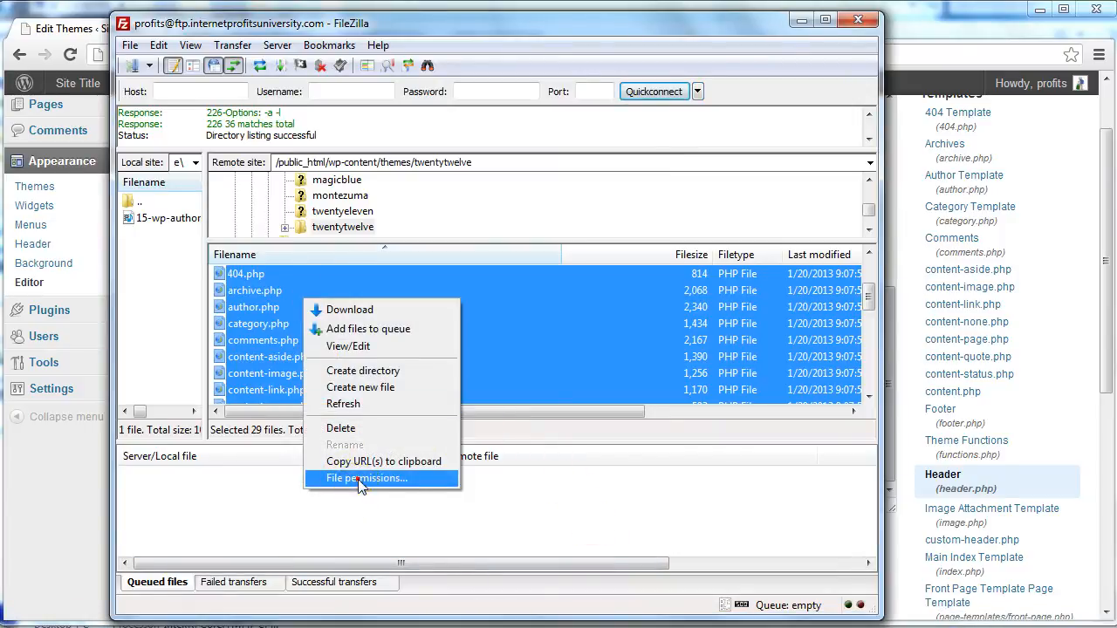
pyautogui.click(367, 478)
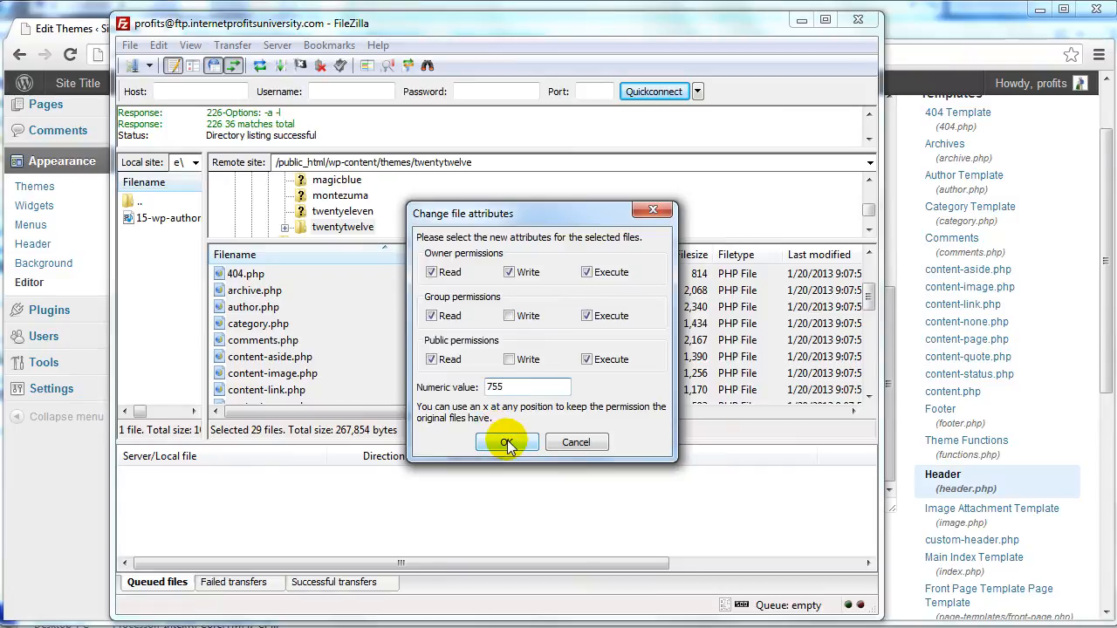
pyautogui.click(506, 443)
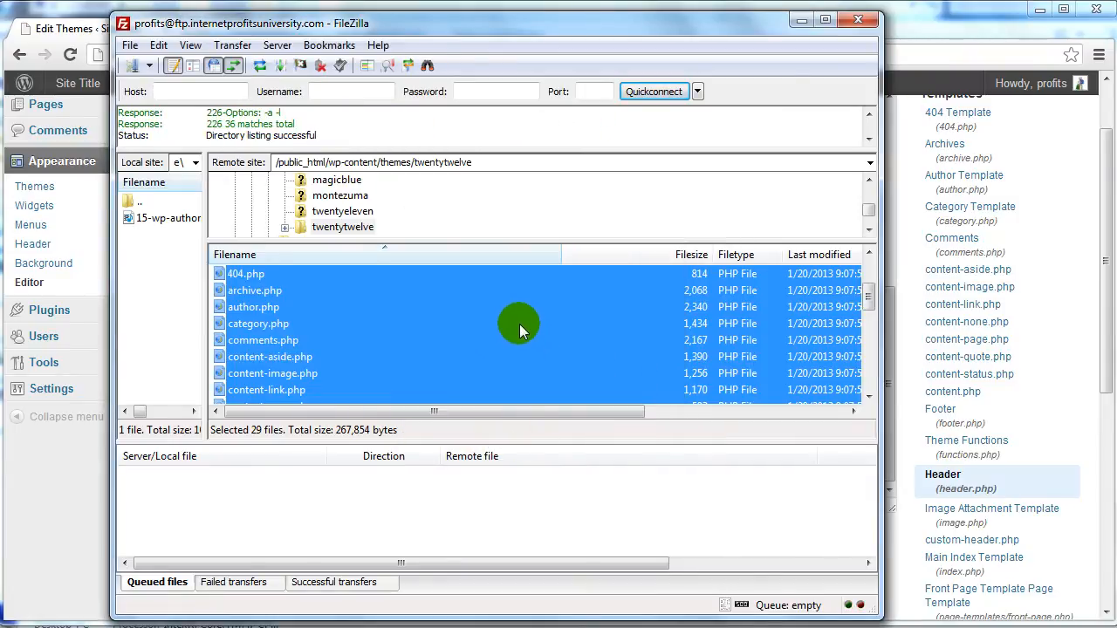
# Select individual files category.php, editor-style.css and footer.php in the listing
pyautogui.click(259, 323)
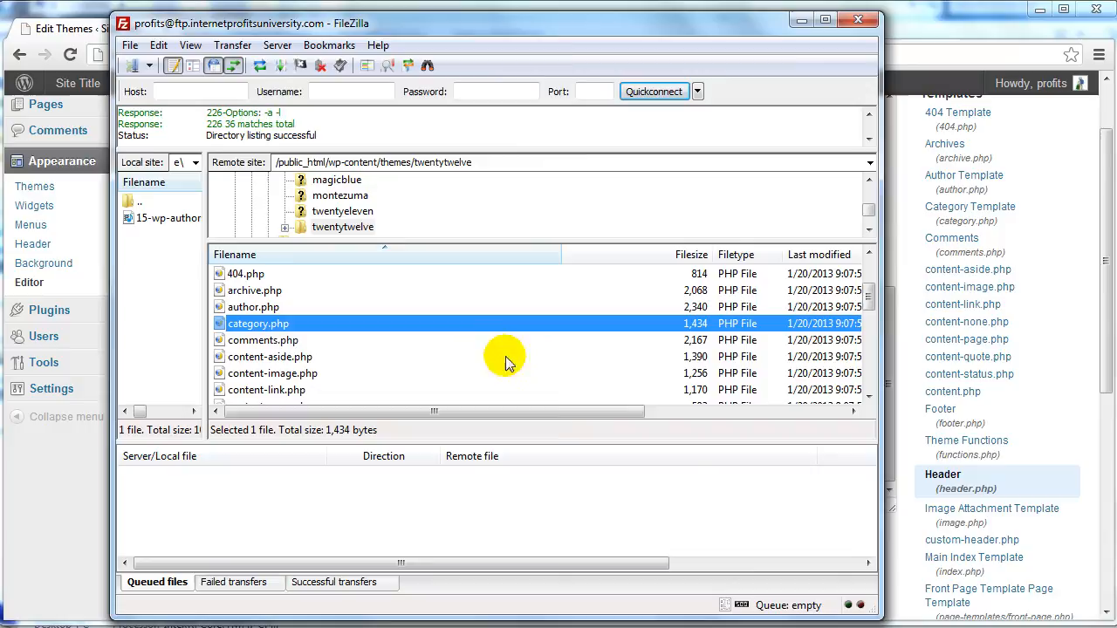
pyautogui.moveTo(475, 367)
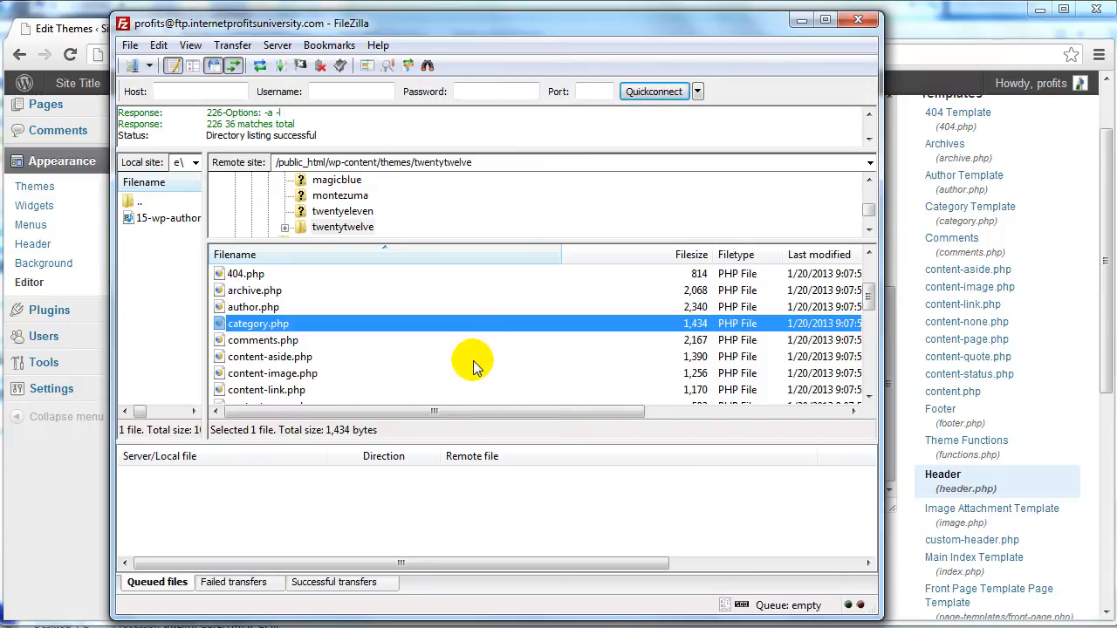
pyautogui.scroll(-3)
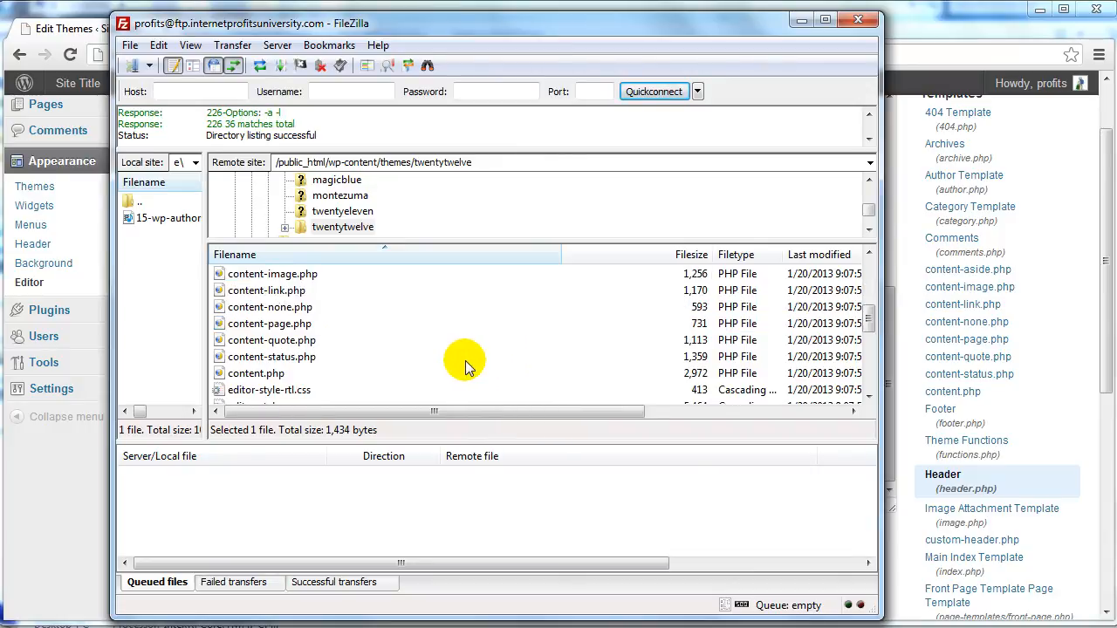
pyautogui.click(269, 356)
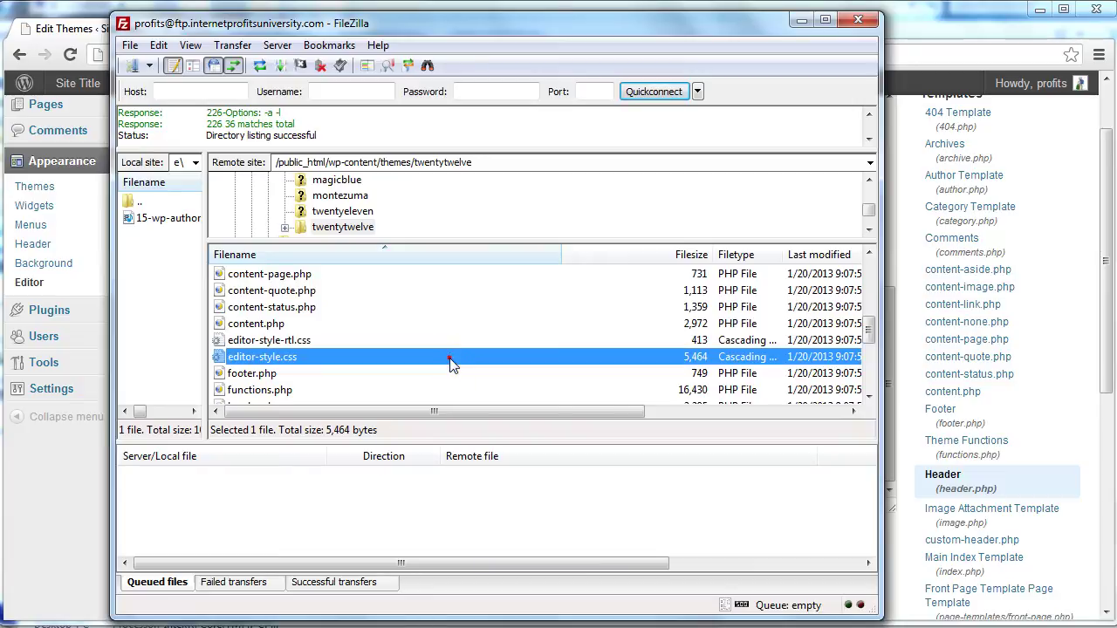
pyautogui.moveTo(451, 358)
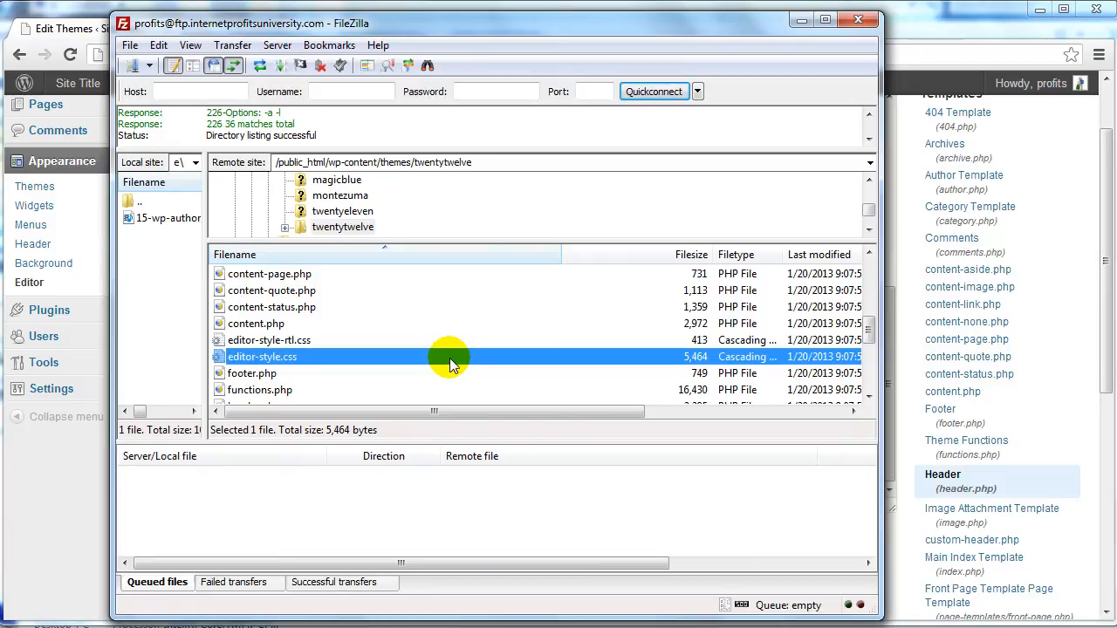
pyautogui.click(251, 373)
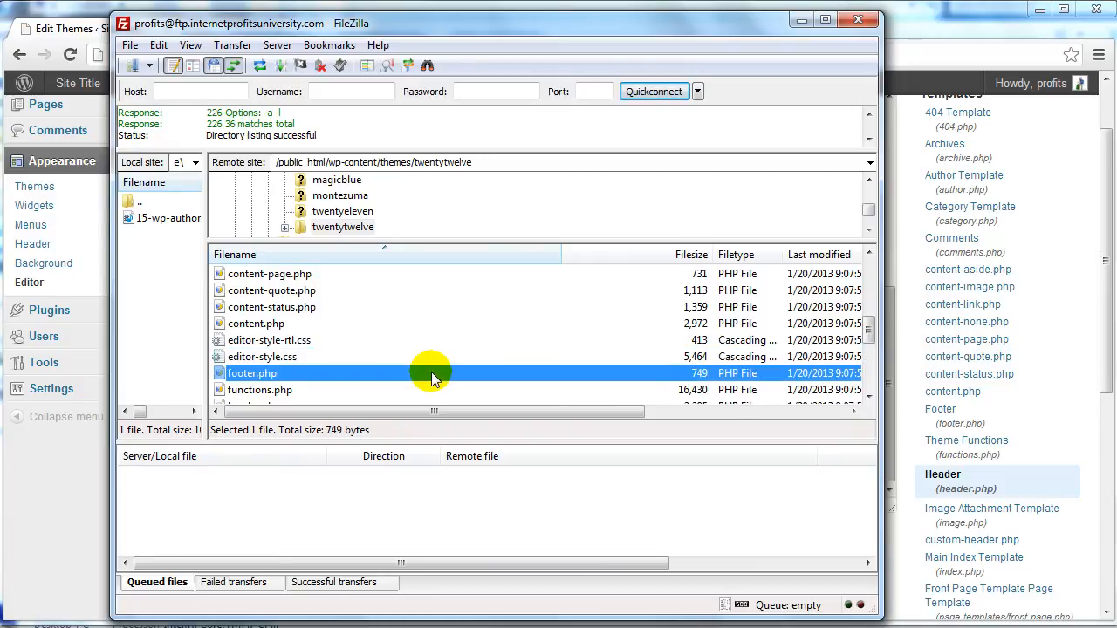
pyautogui.moveTo(950, 28)
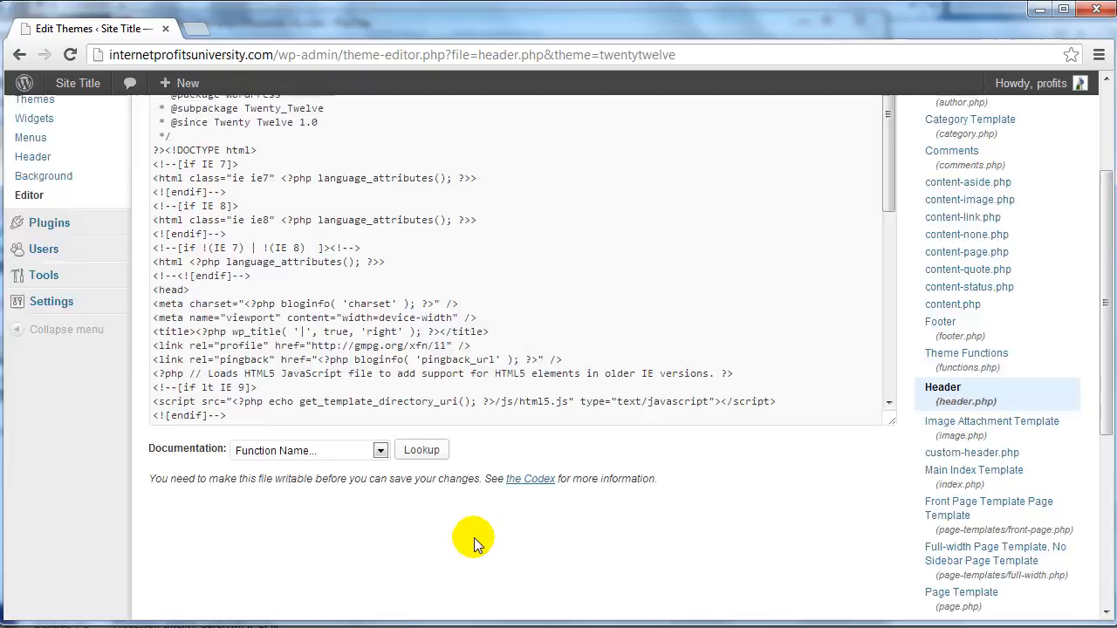
# Reload the header.php editor page, which again shows the make-writable notice
pyautogui.scroll(3)
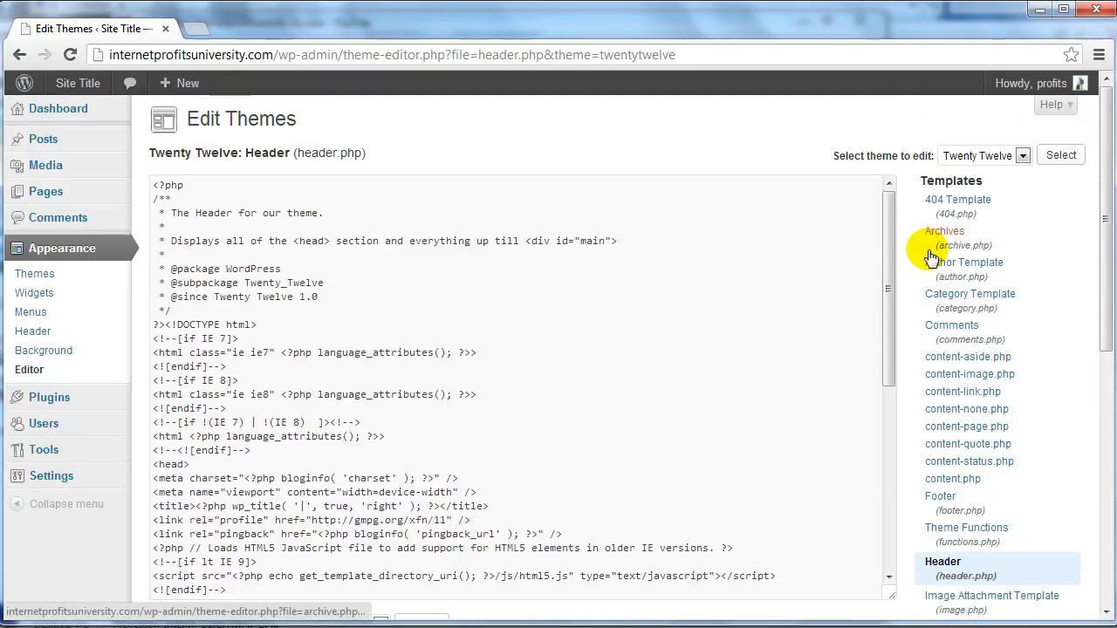
pyautogui.moveTo(636, 615)
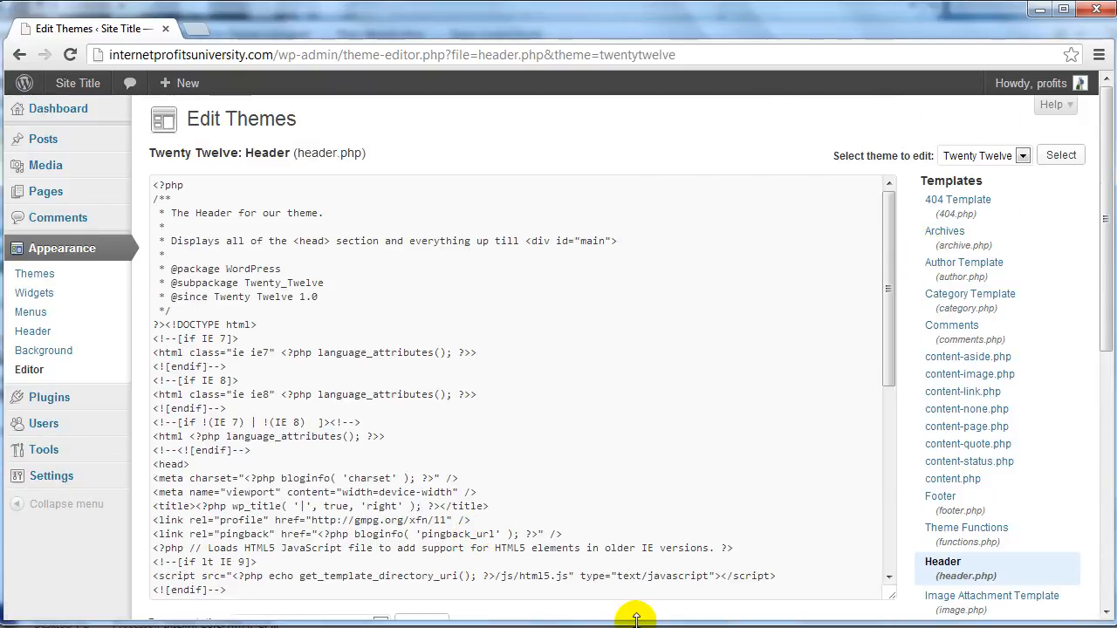